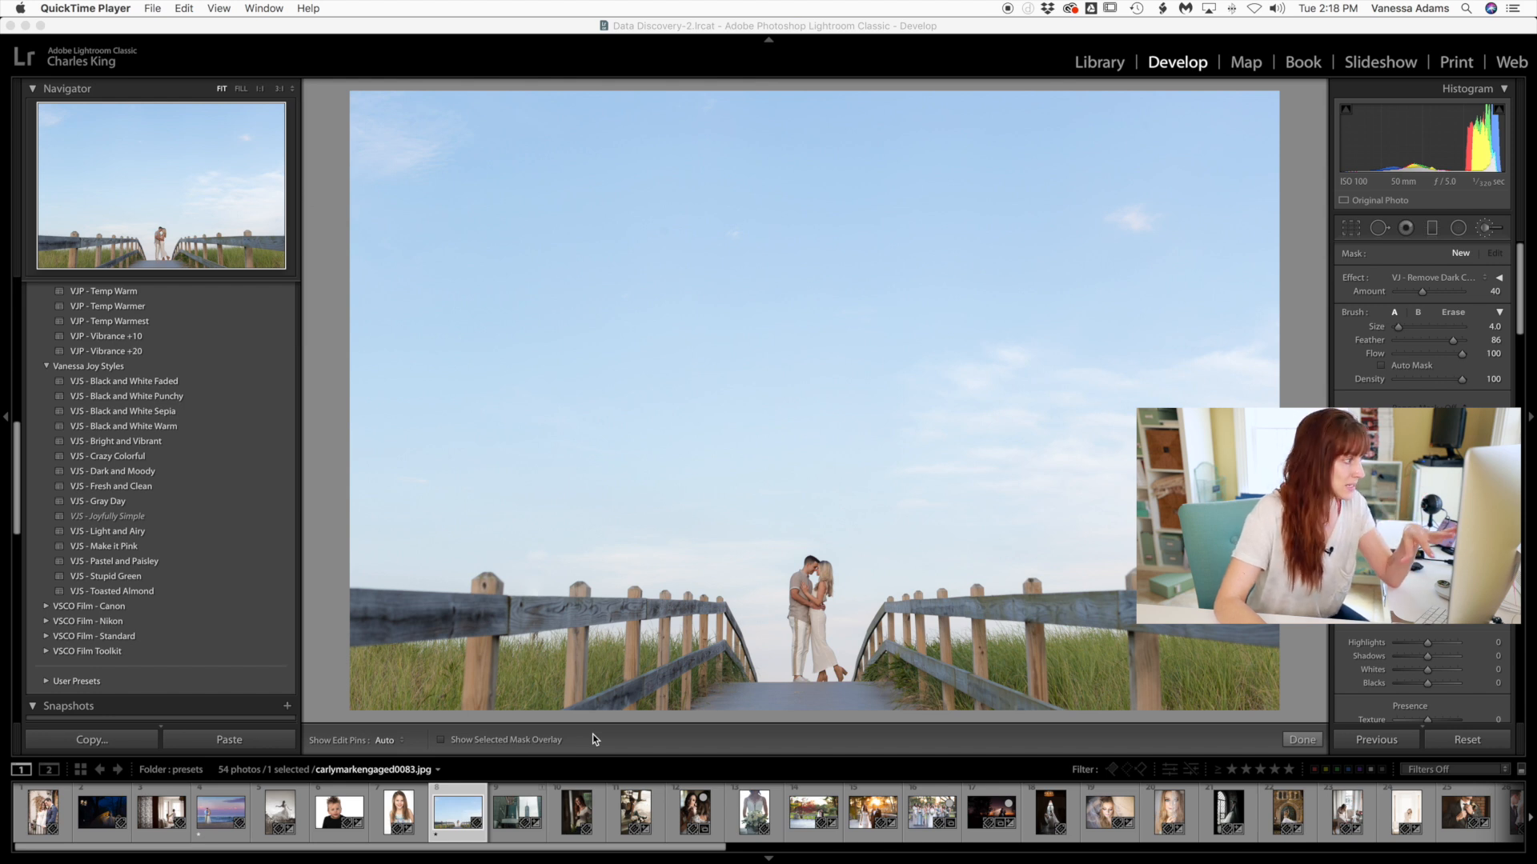
Apply the VJP Contrast +10 and Contrast +20 presets to the beach couple photo.
scroll("up", 3)
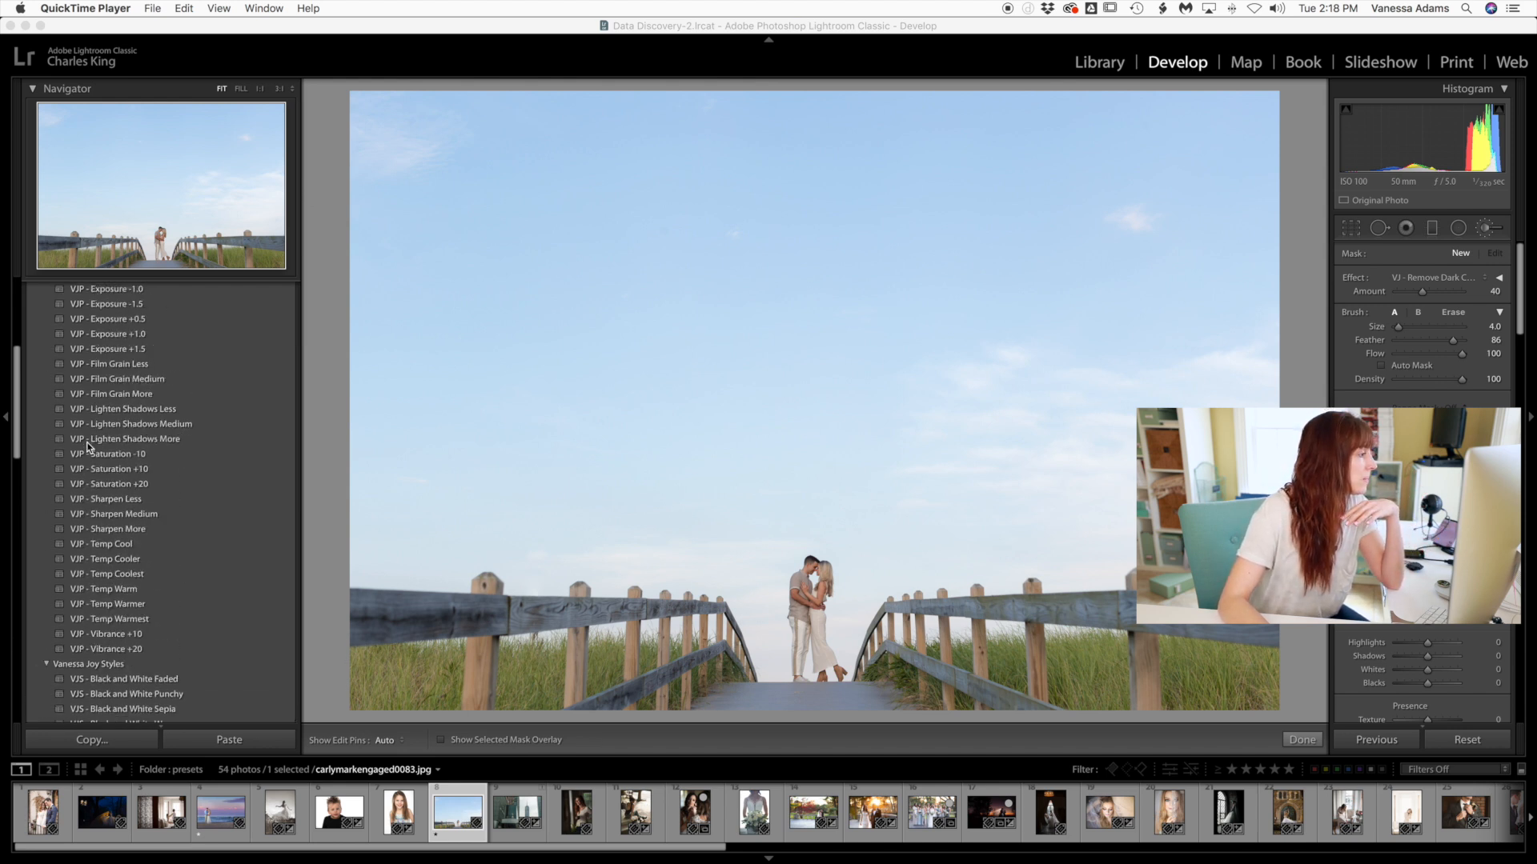
scroll("up", 3)
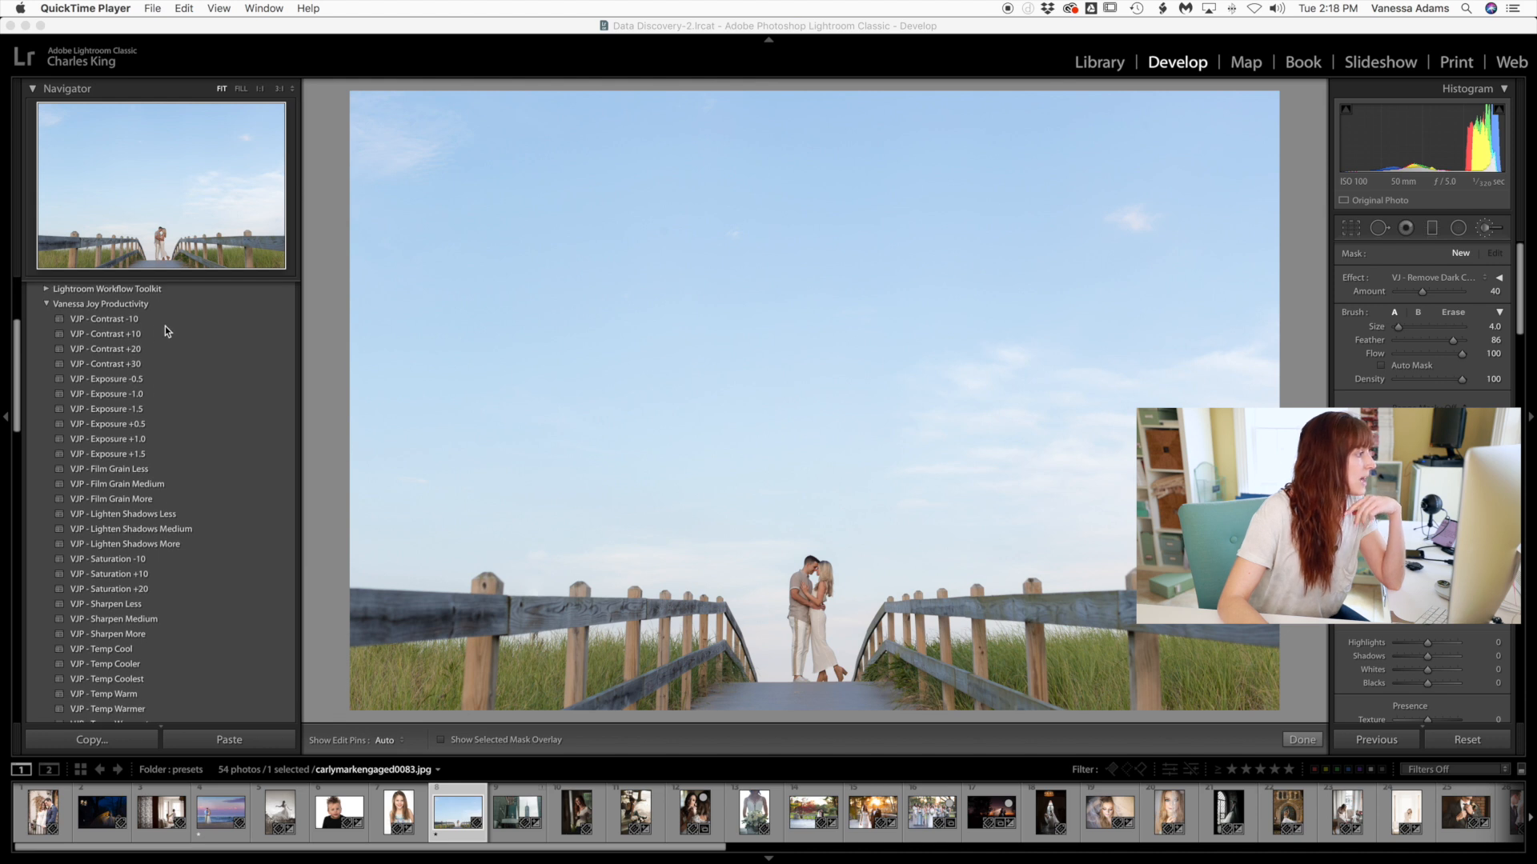
mouse_move(141, 333)
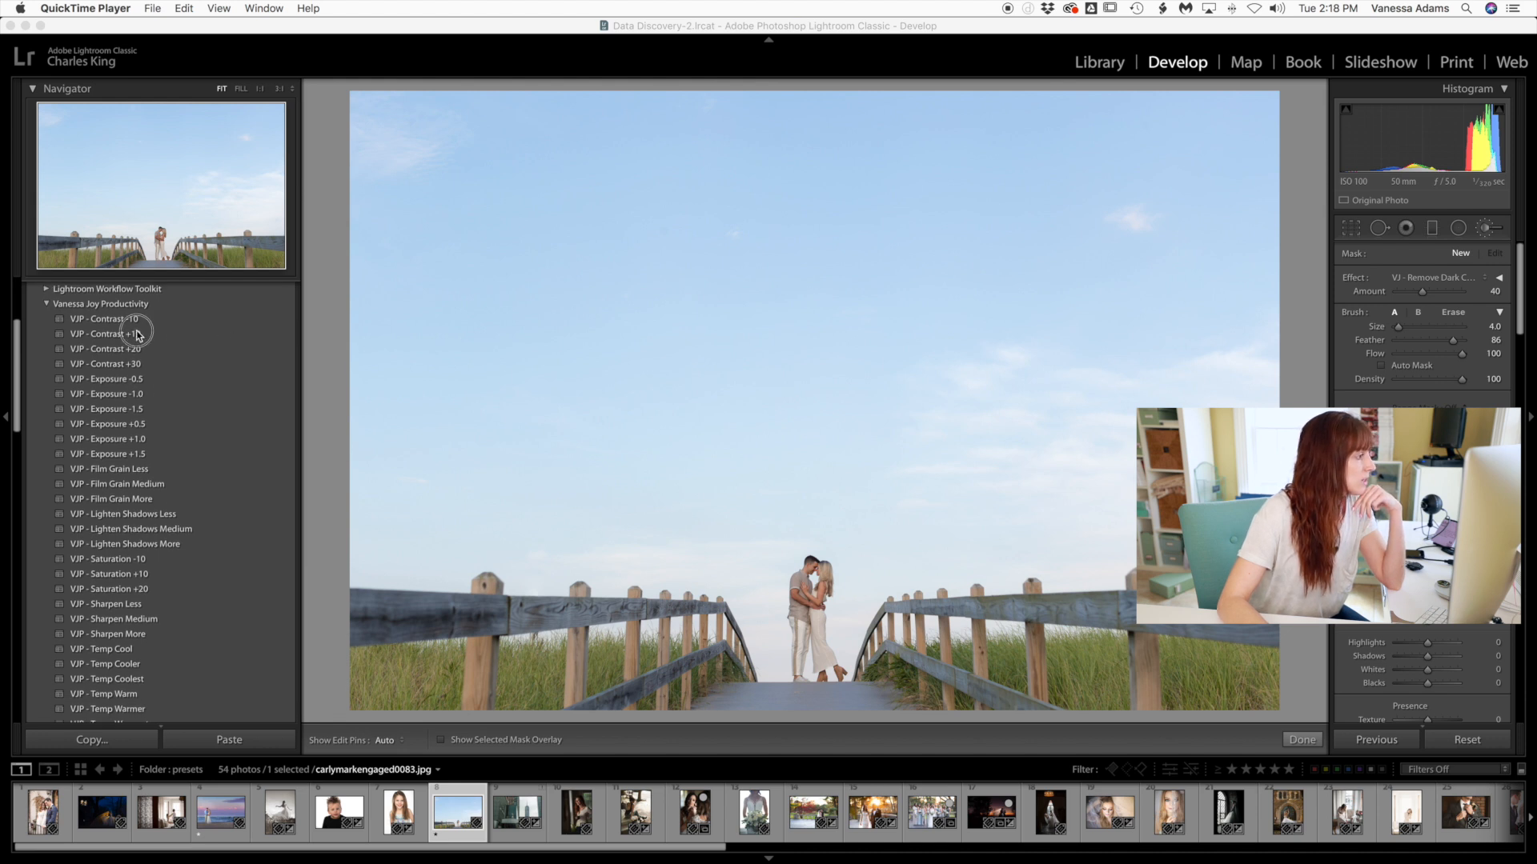
left_click(106, 333)
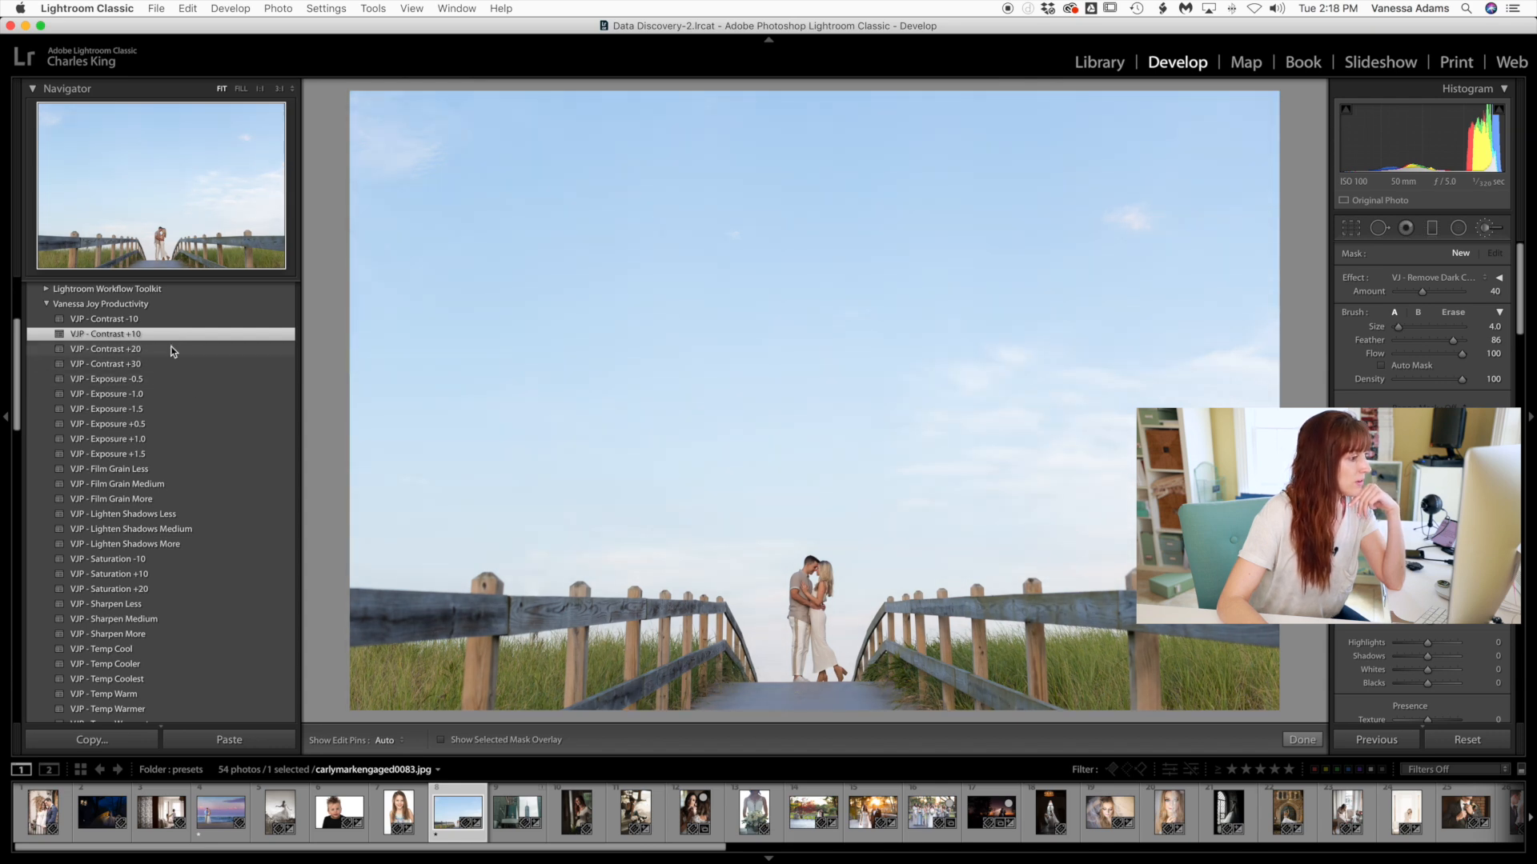
left_click(106, 349)
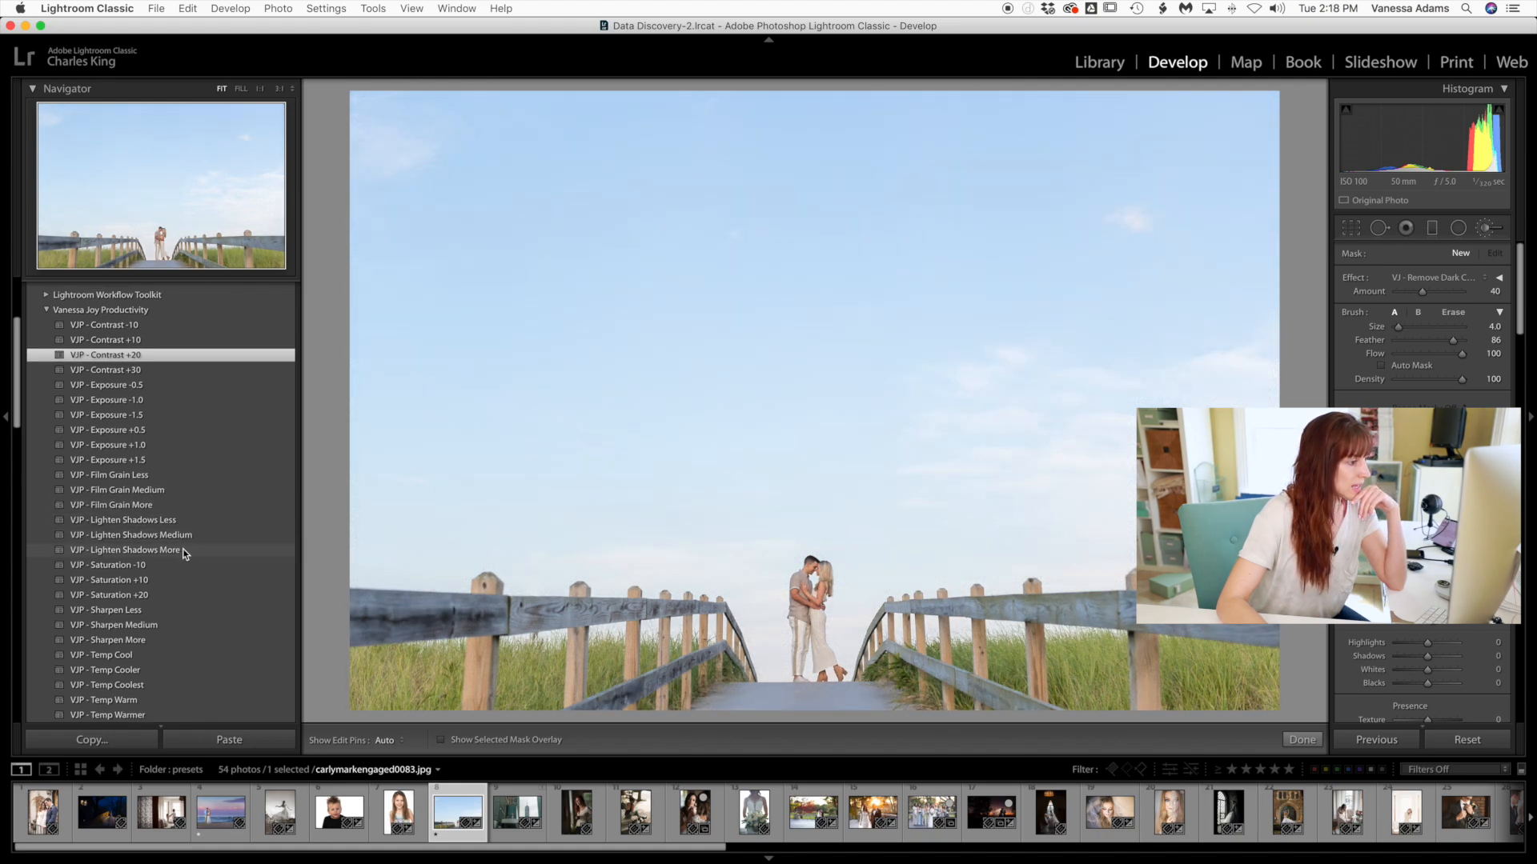
Apply the Lighten Shadows More and Vibrance +10 presets.
left_click(125, 461)
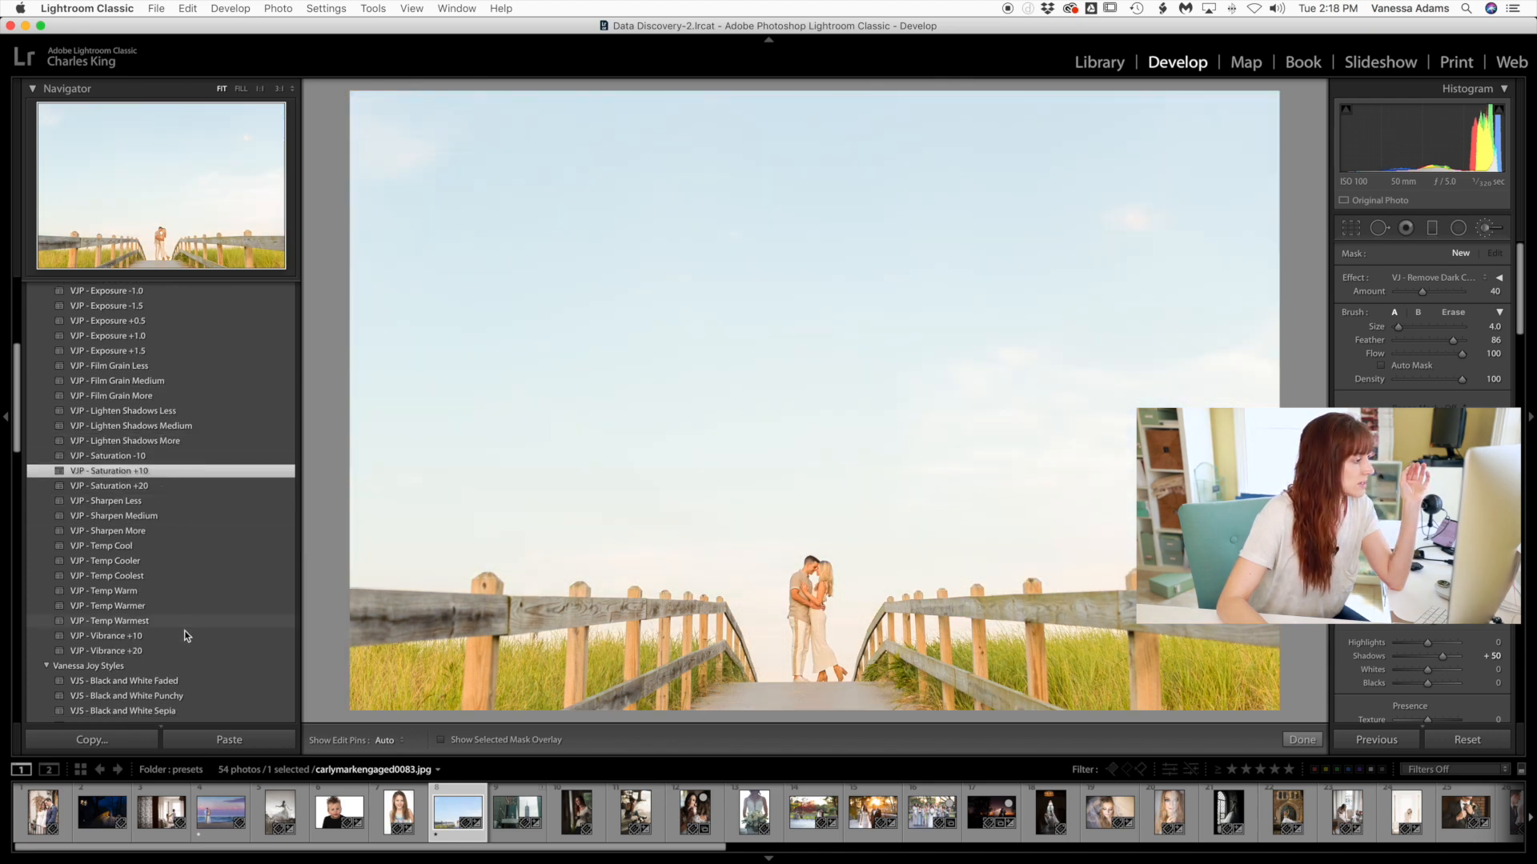
left_click(107, 635)
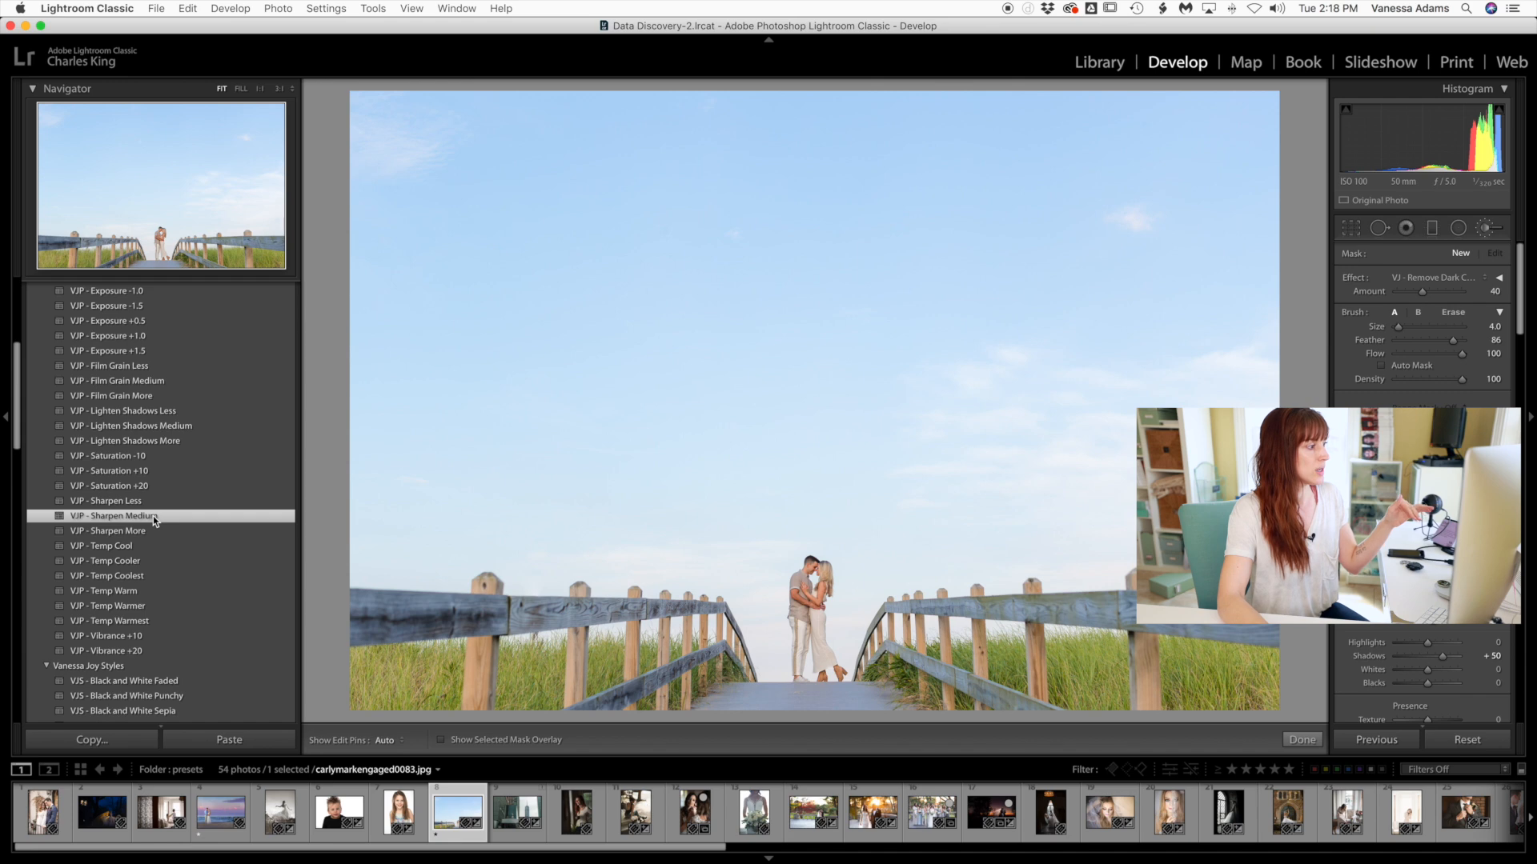
mouse_move(168, 556)
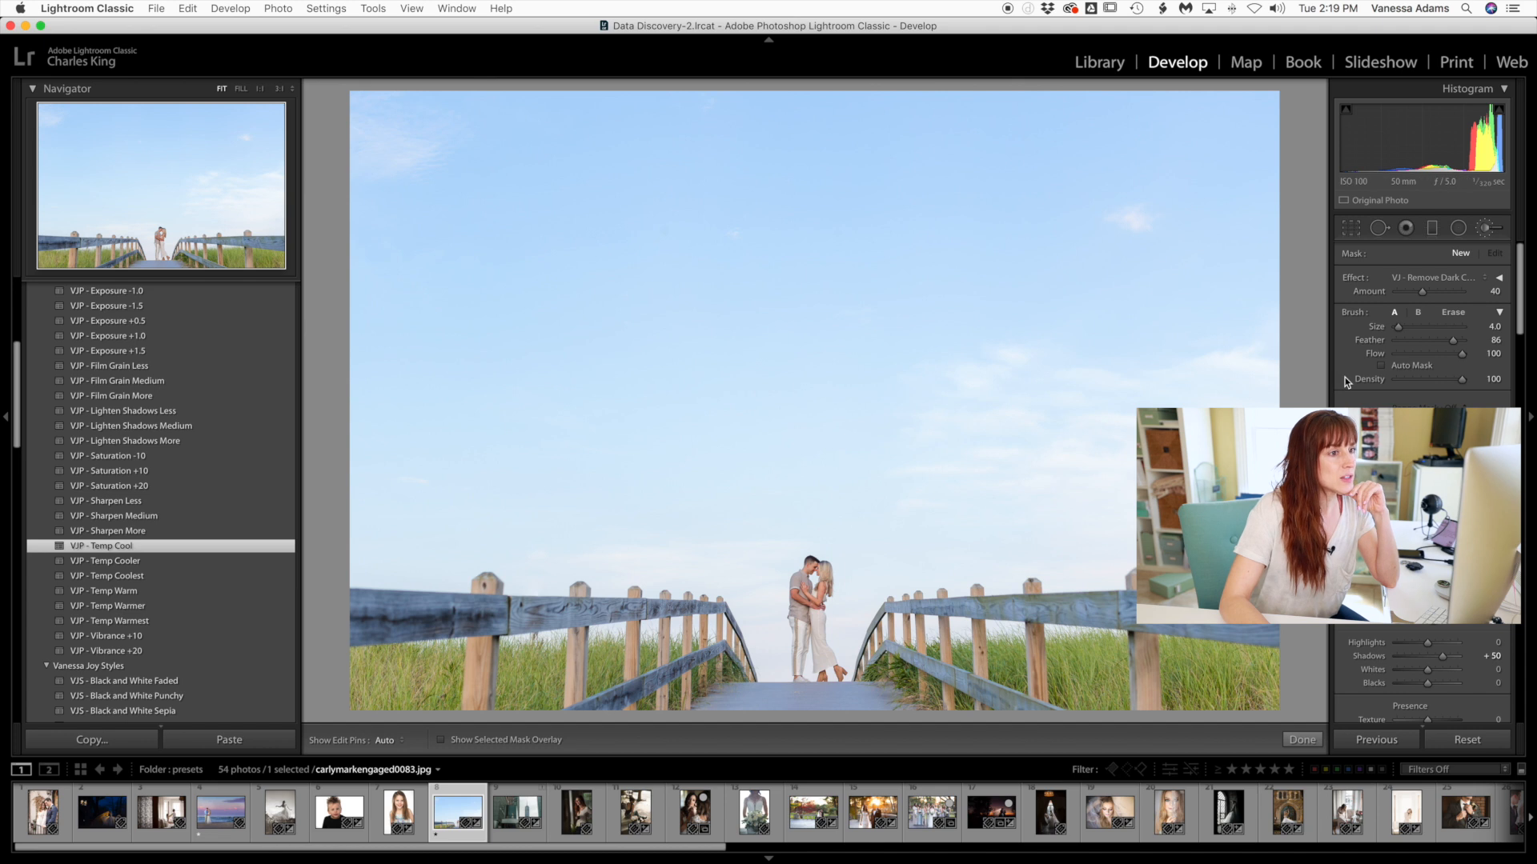
Choose the VJ - Blue Sky effect for the graduated filter over the sky.
left_click(1431, 227)
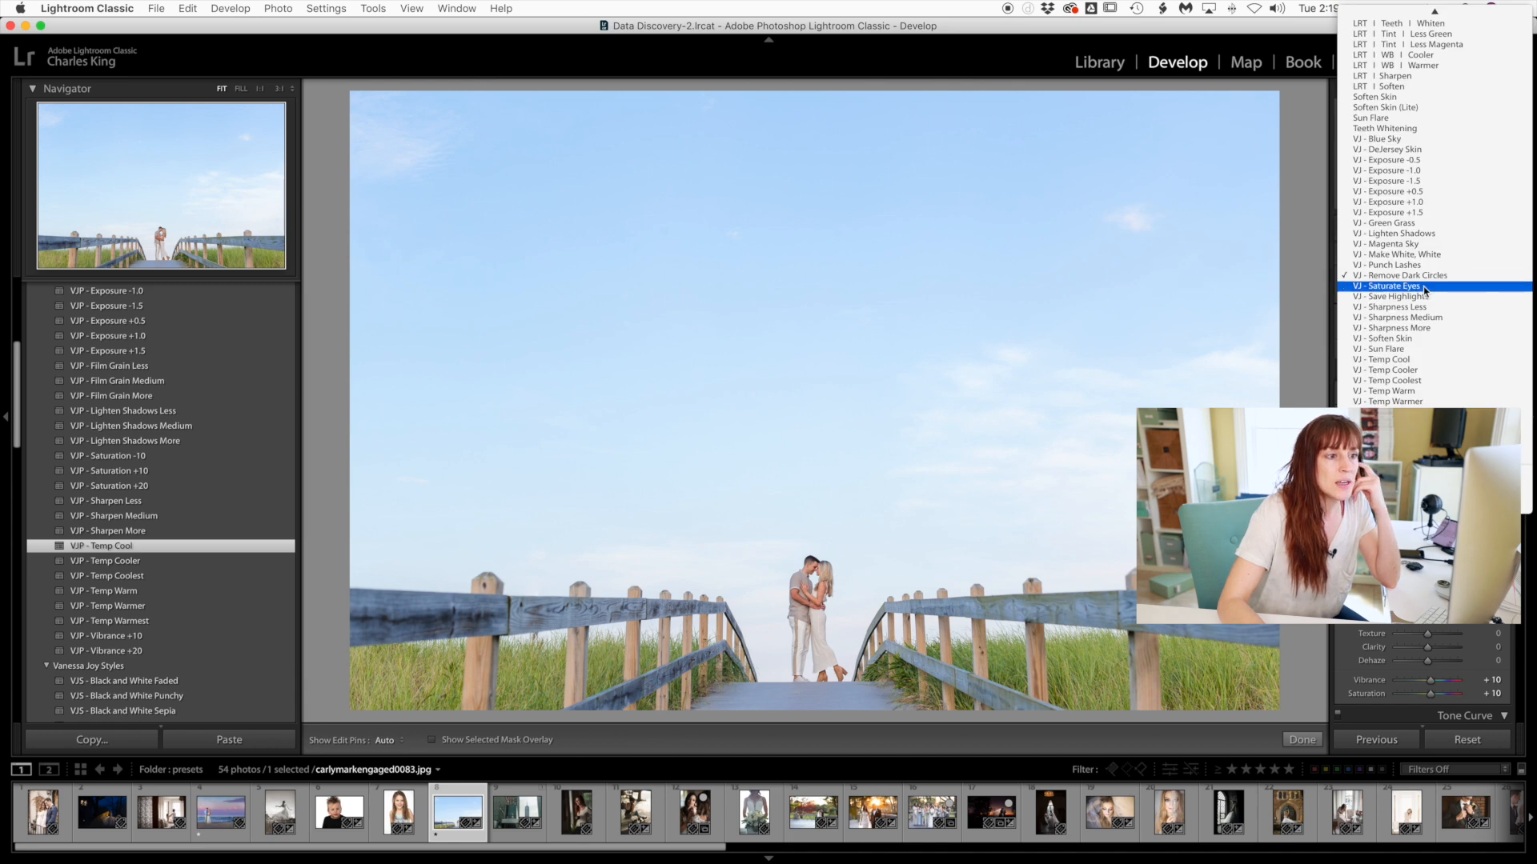
mouse_move(1412, 276)
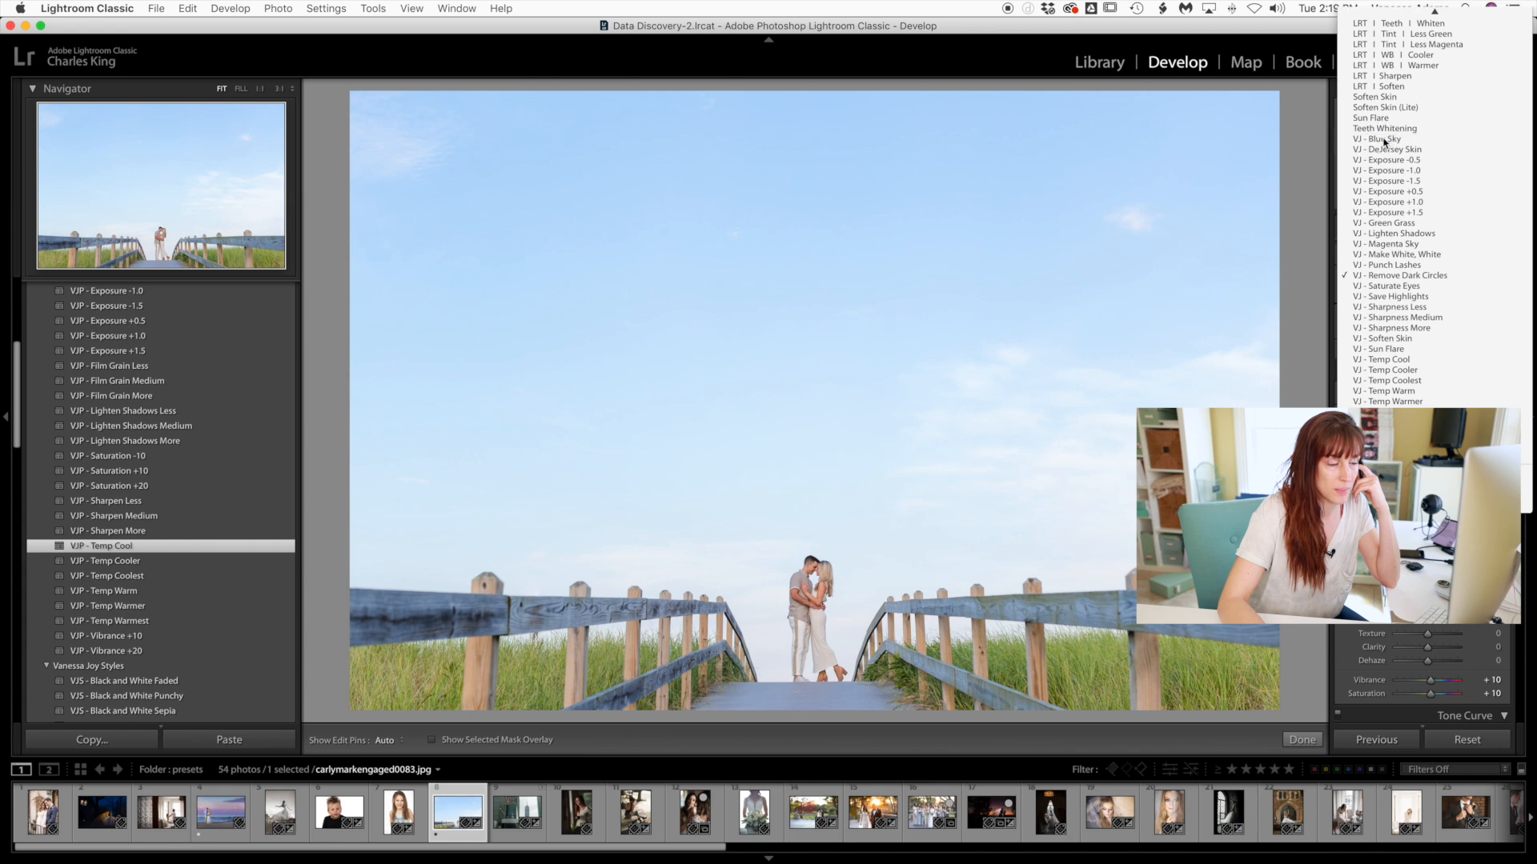
left_click(1373, 138)
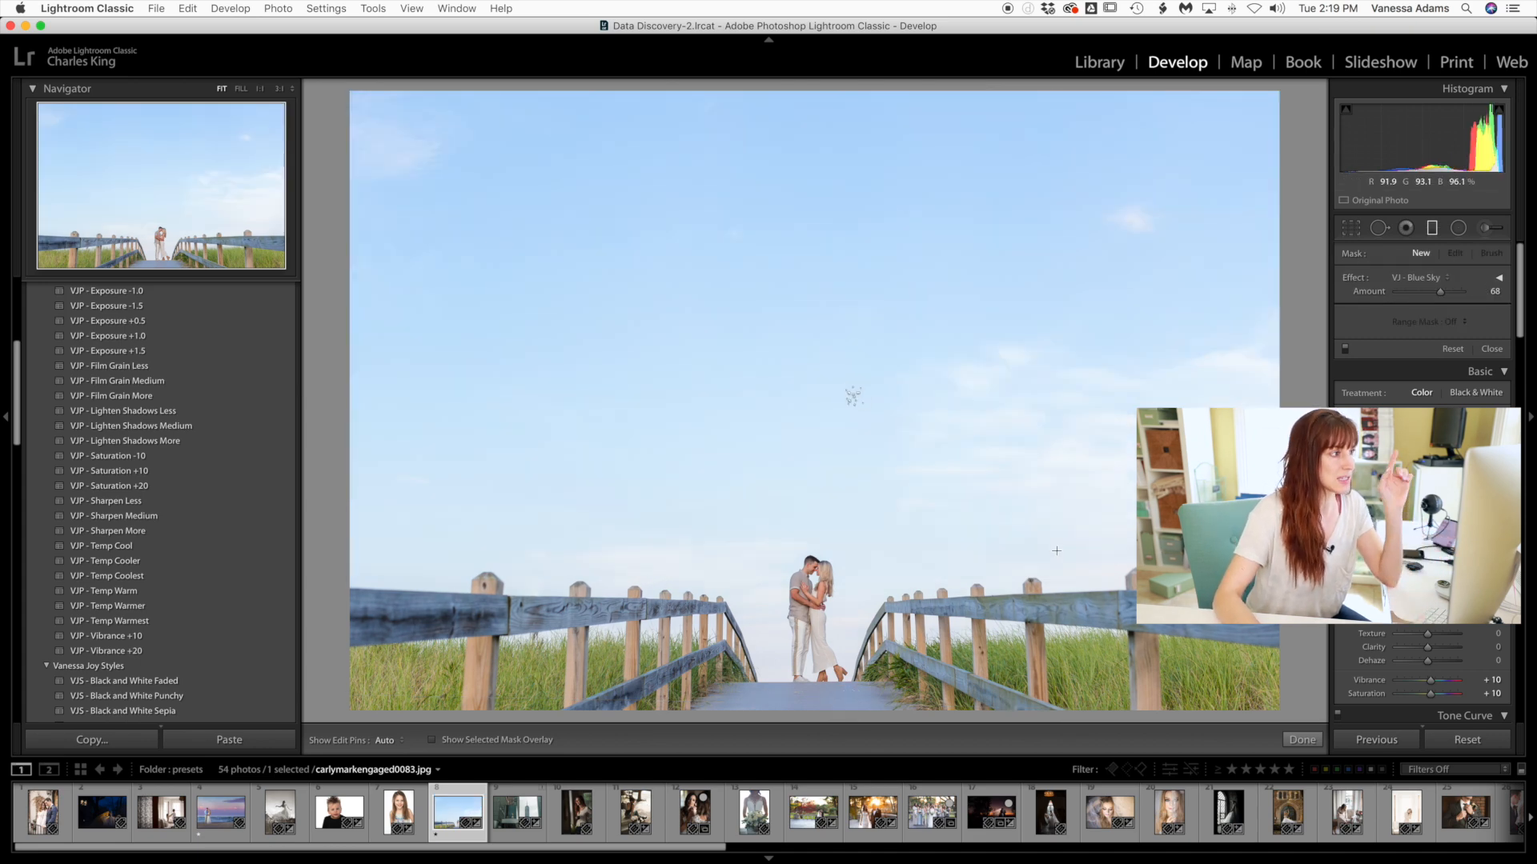
mouse_move(776, 256)
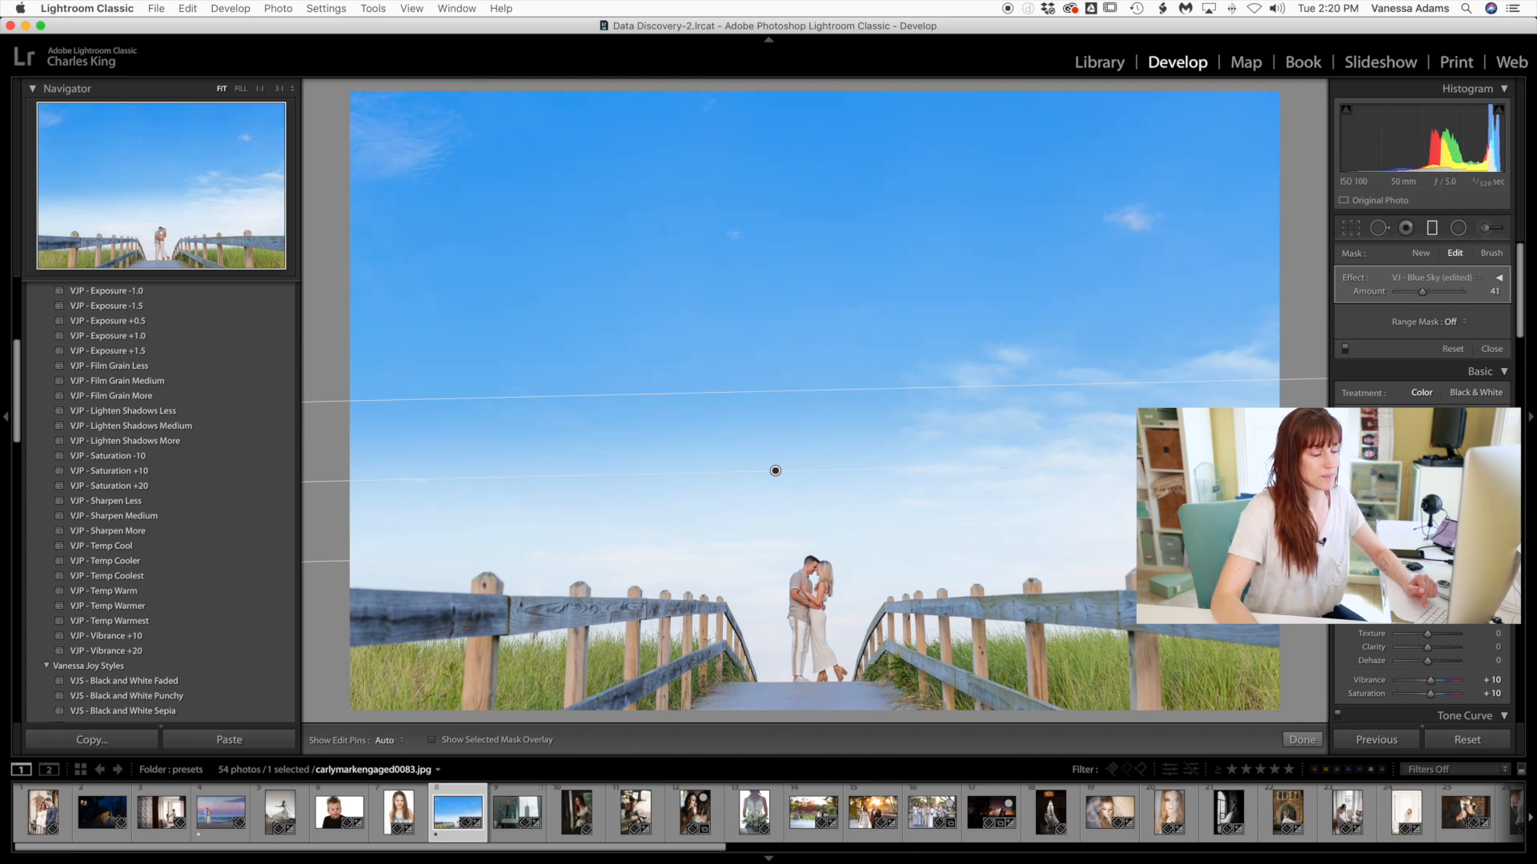
Brush Blue Sky onto the lower sky, undoing stray strokes, then set the brush to Erase.
left_click(1420, 253)
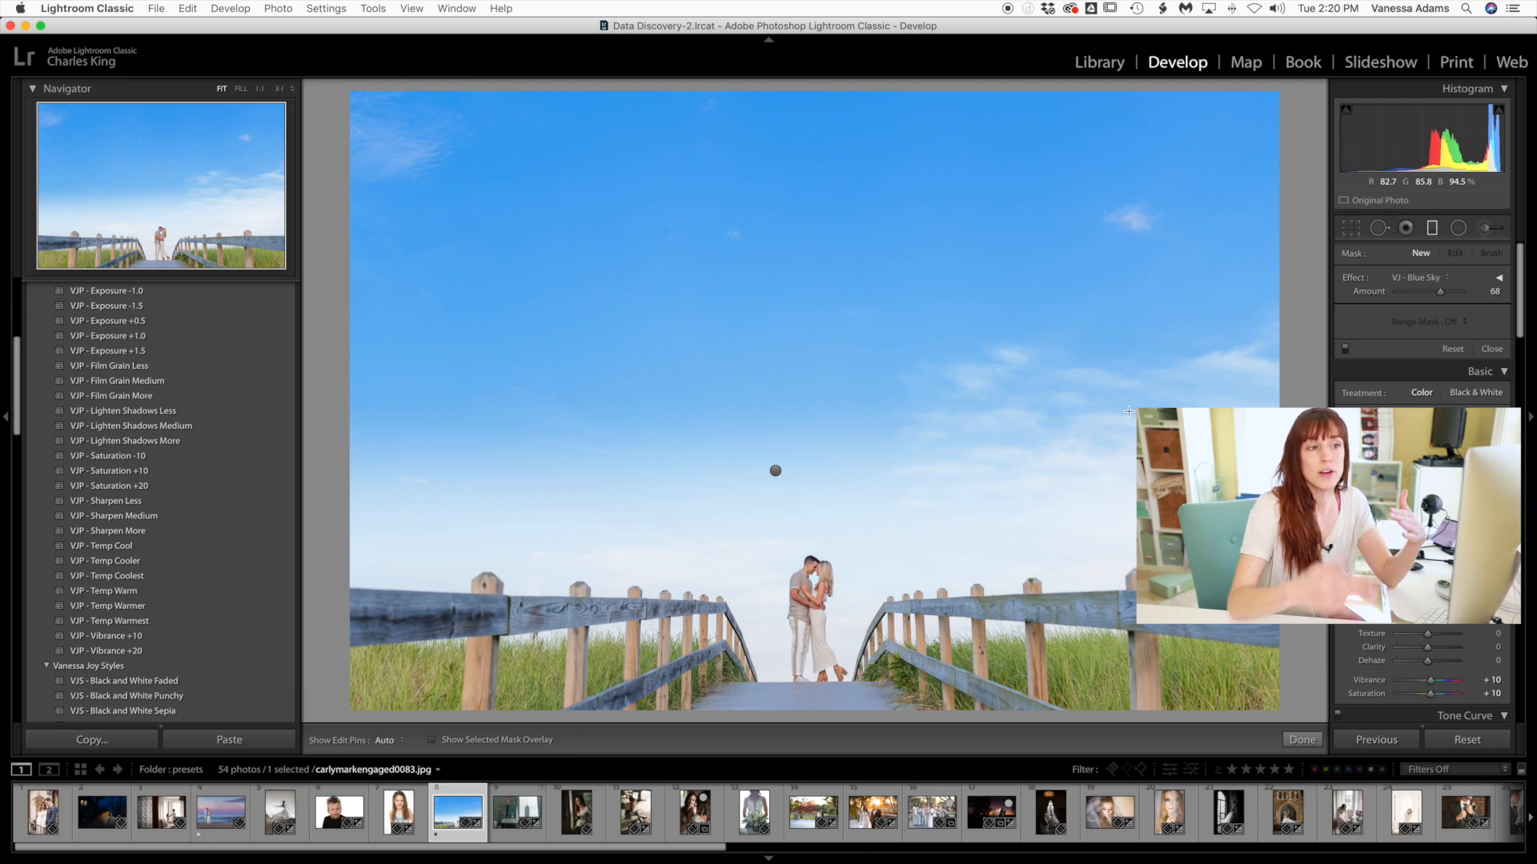
left_click(1489, 227)
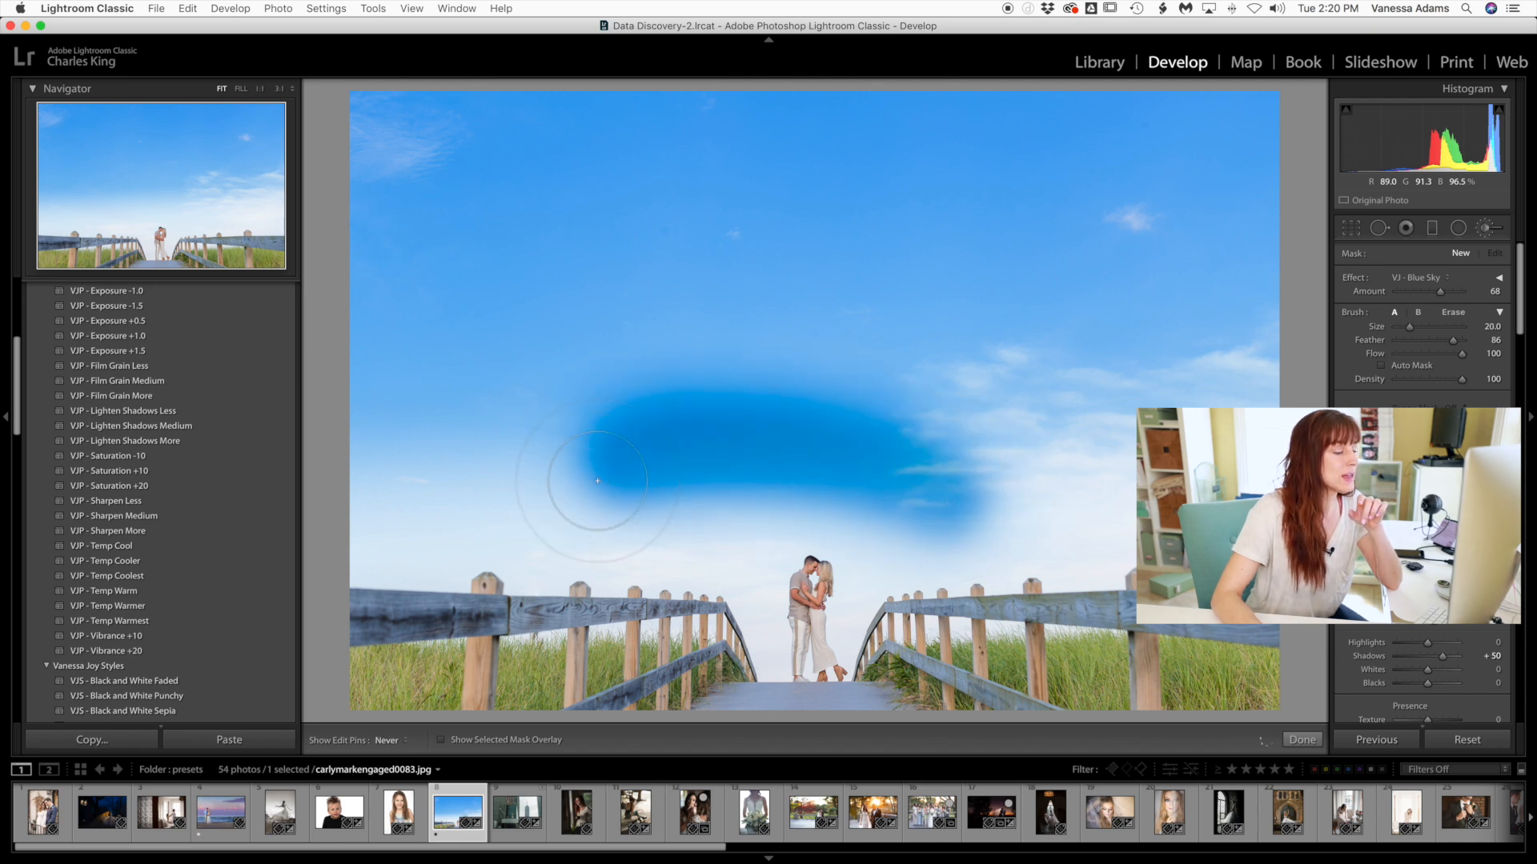
key("cmd+z")
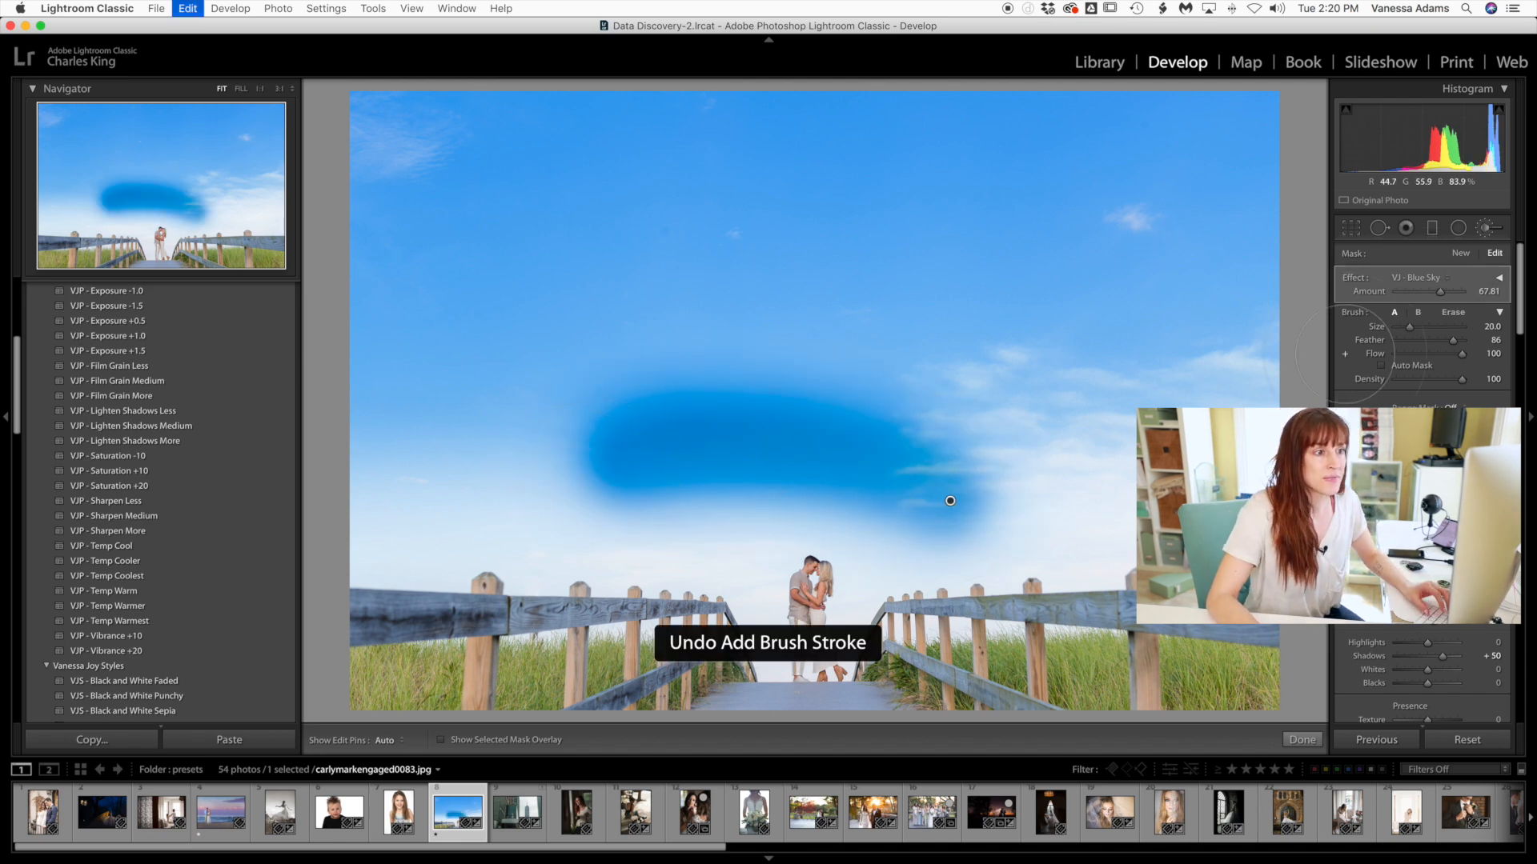
key("cmd+z")
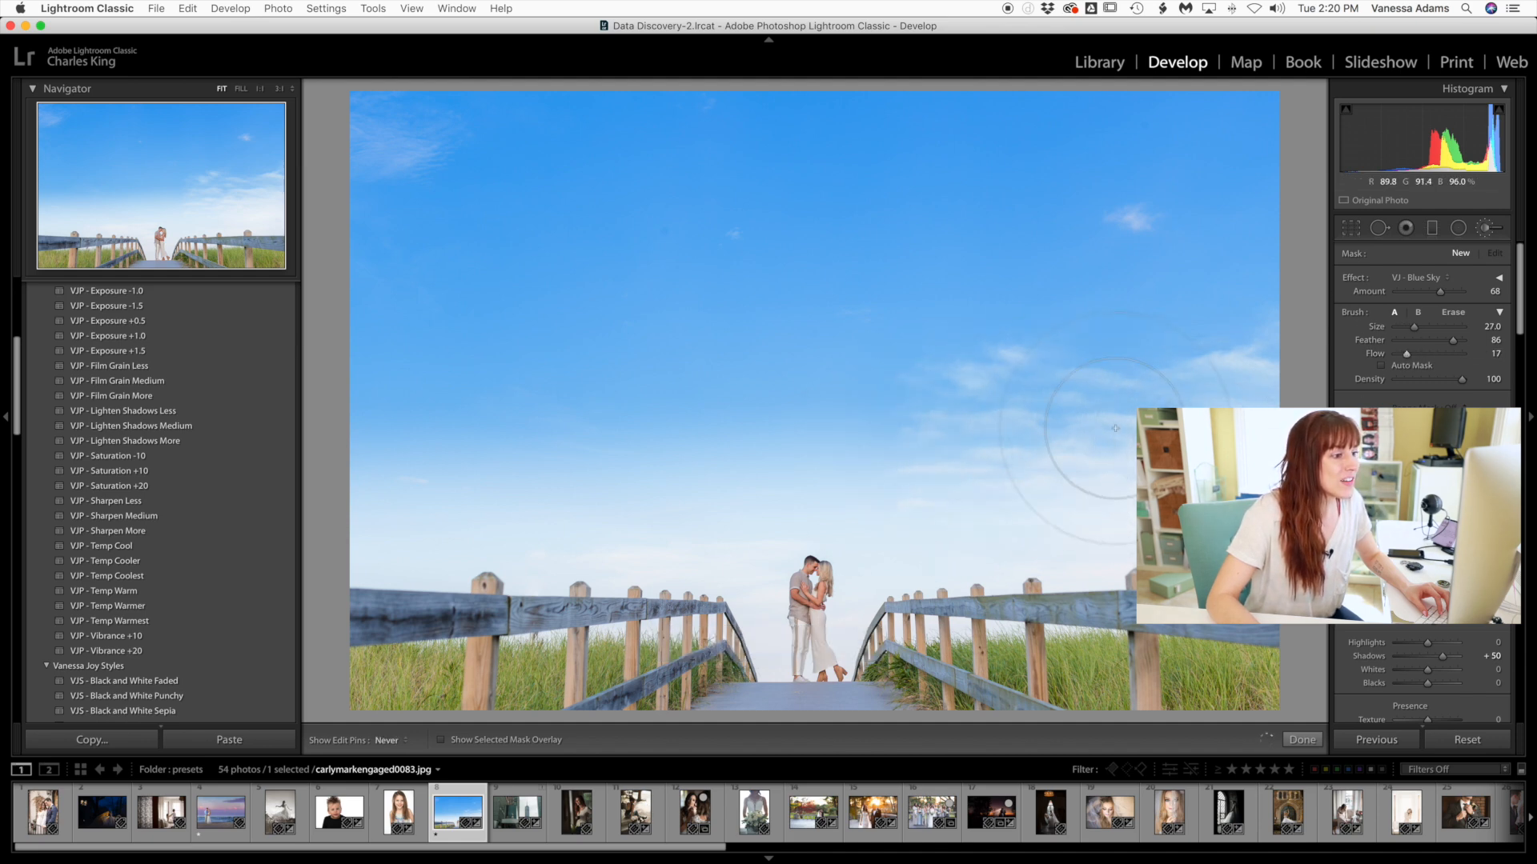
mouse_move(527, 476)
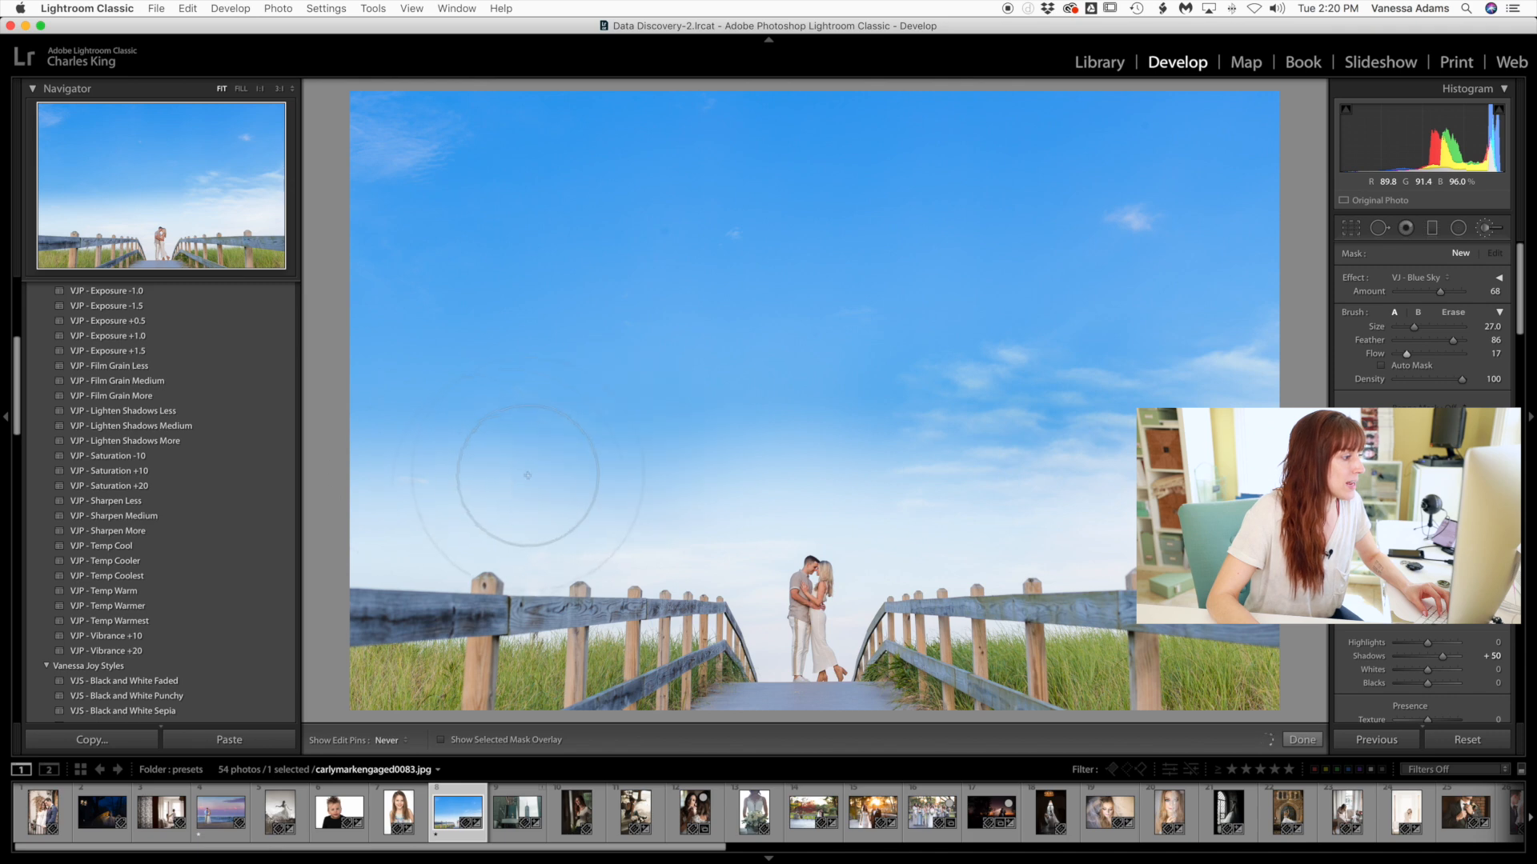
mouse_move(613, 466)
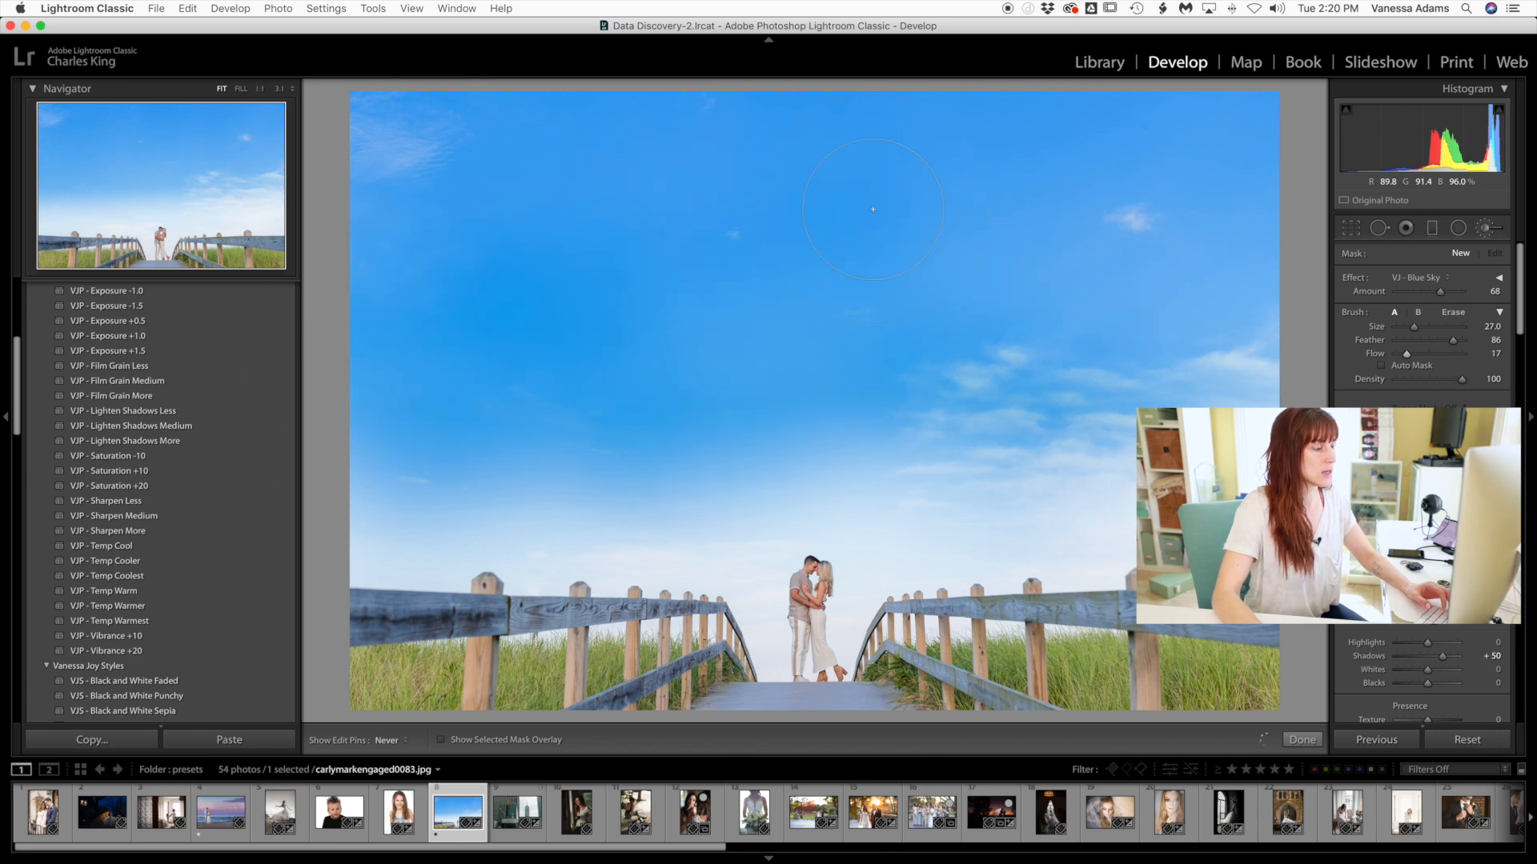
mouse_move(327, 171)
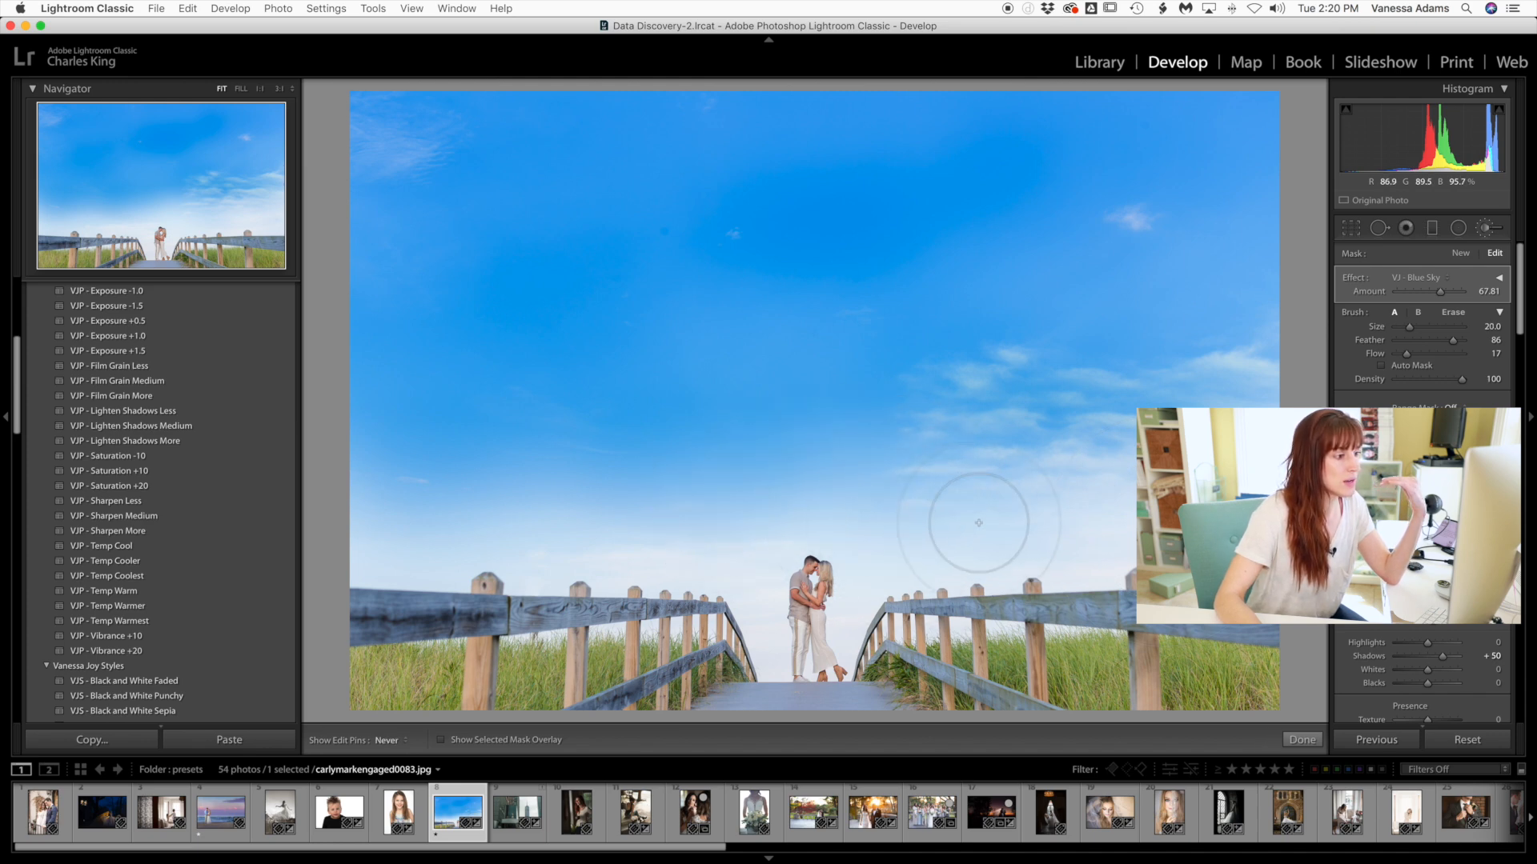
mouse_move(434, 520)
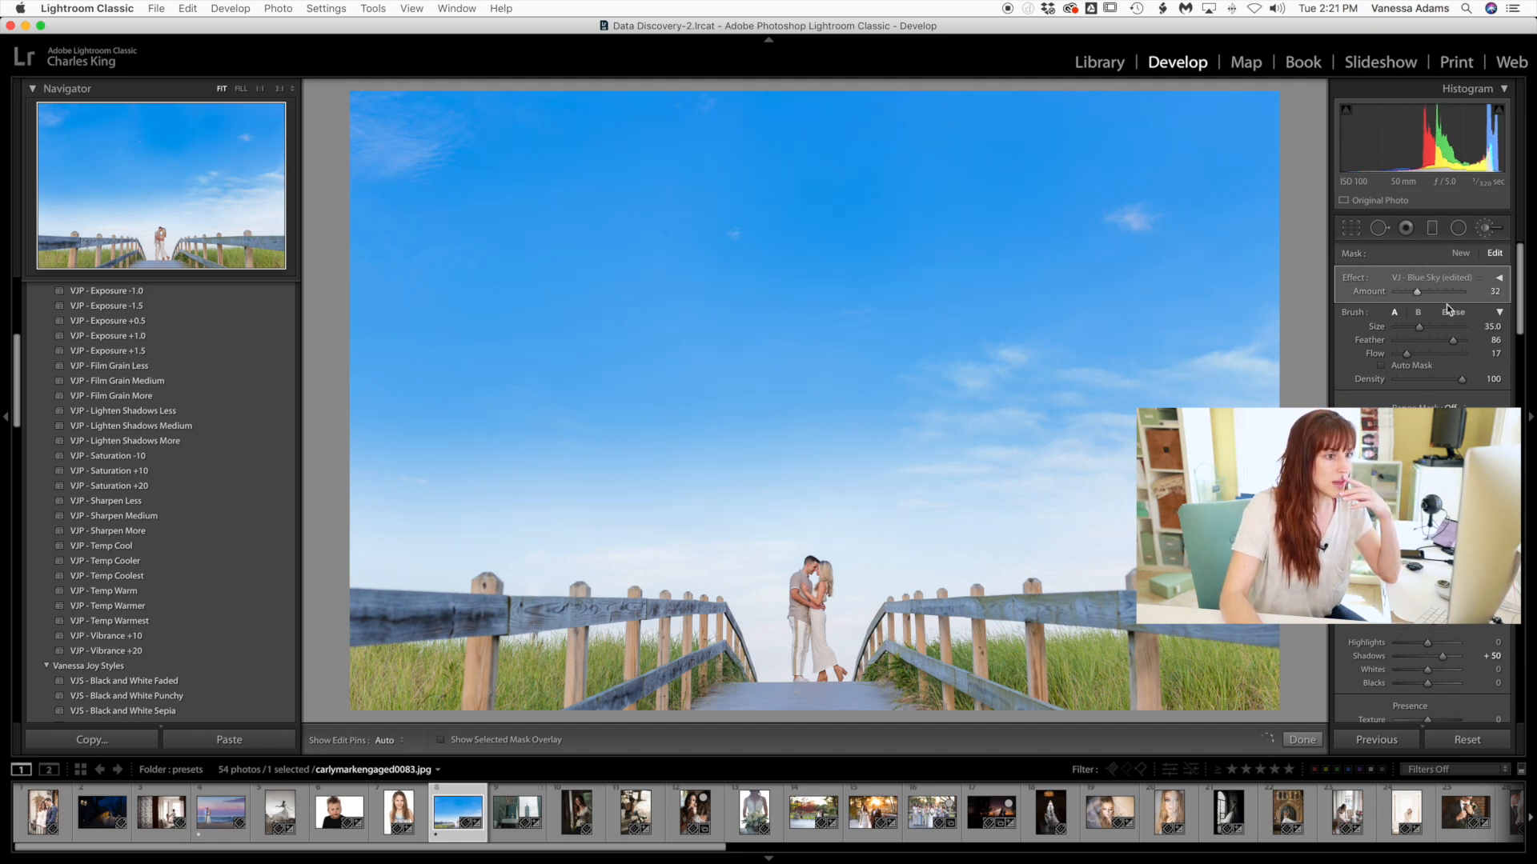
left_click(1455, 313)
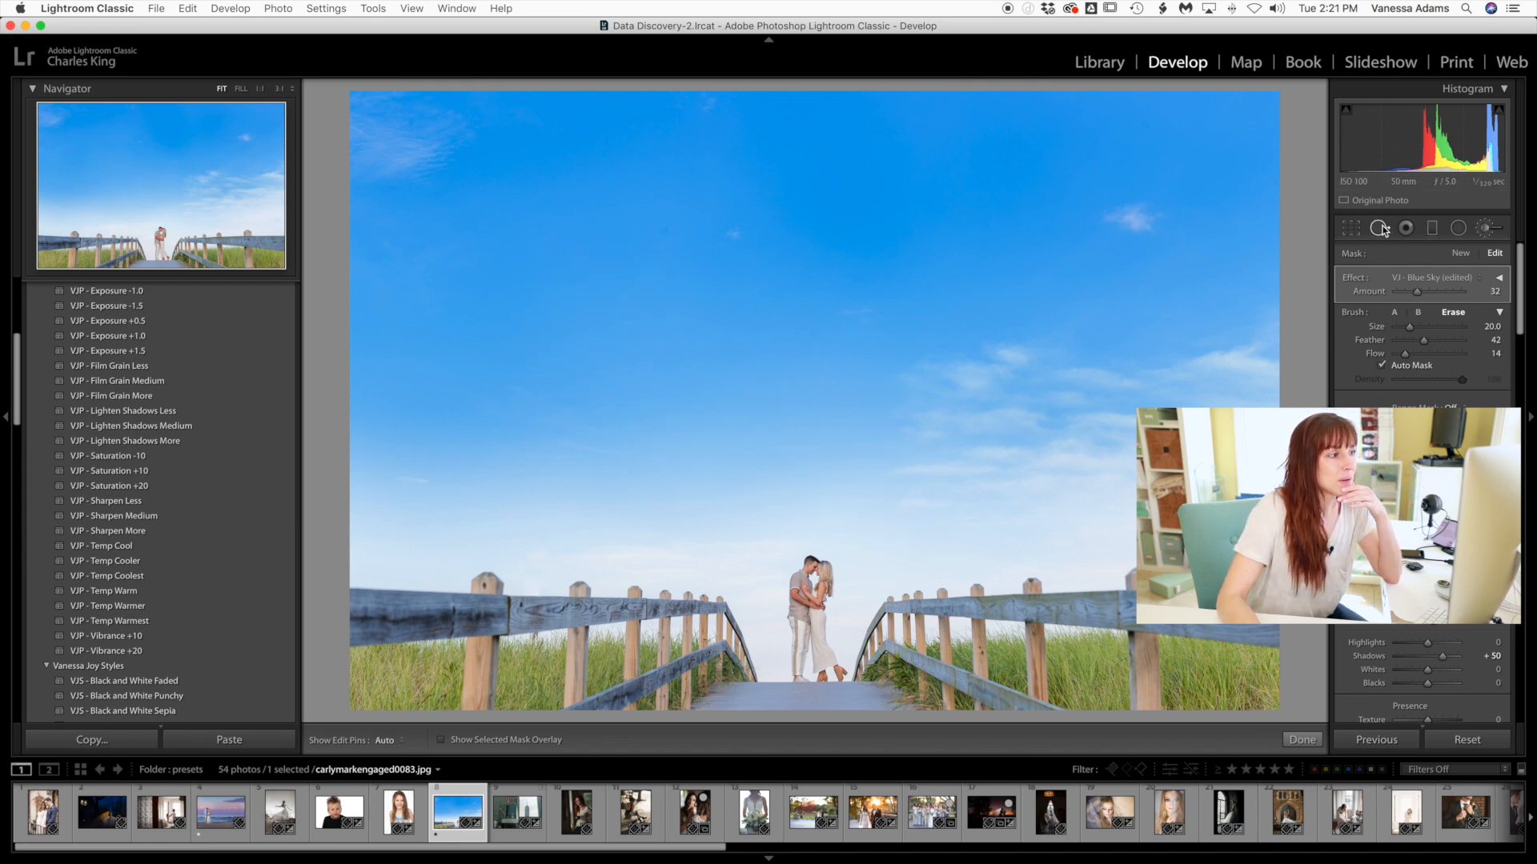
Select the Spot Removal tool before viewing the photo's import state in History.
left_click(1379, 228)
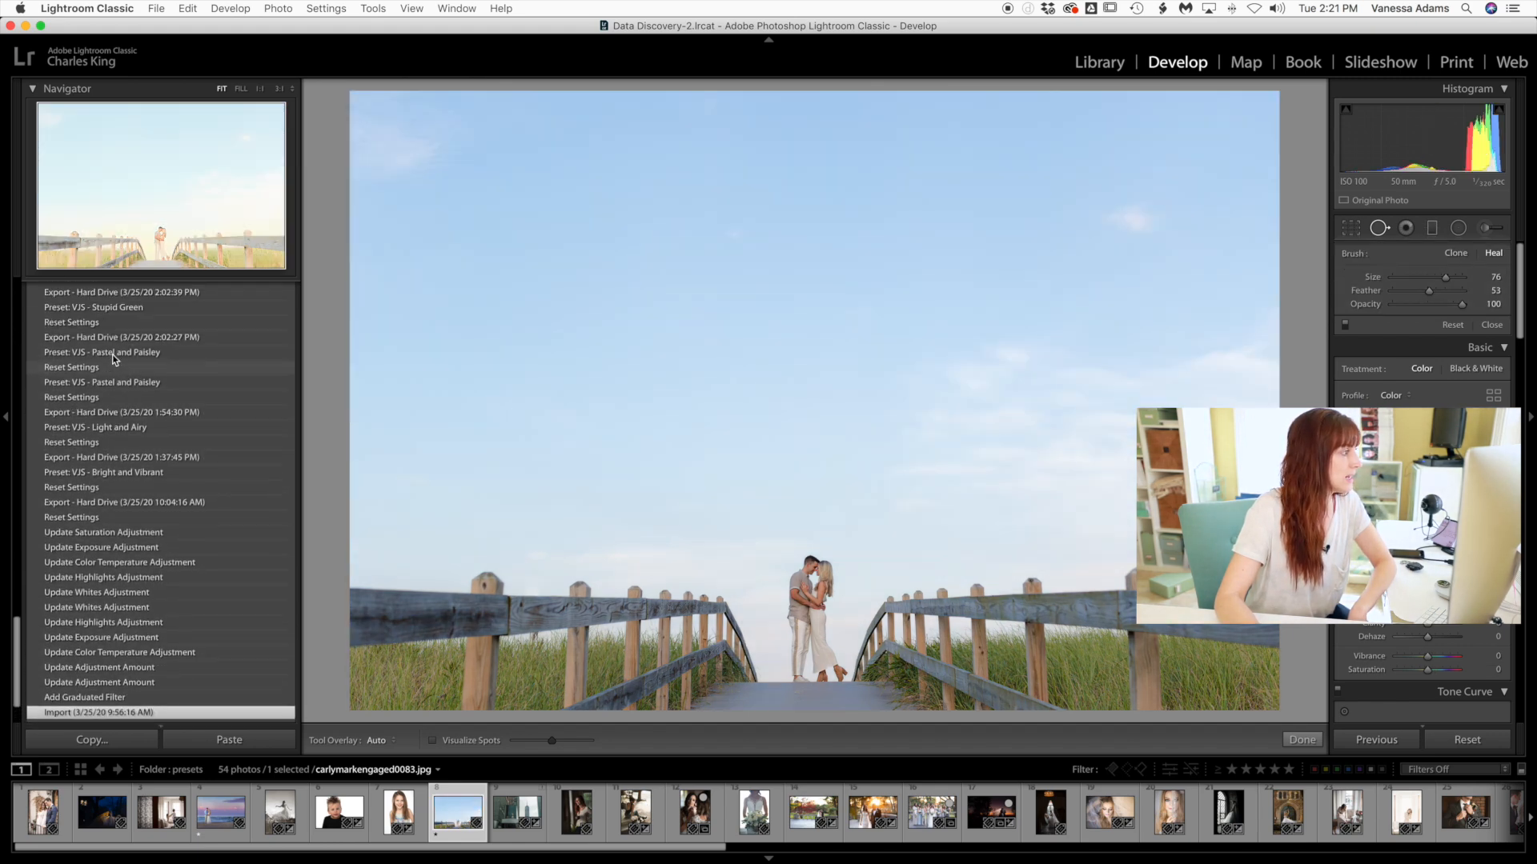
Scroll the History panel back up to the latest Export - Hard Drive step.
scroll("up", 3)
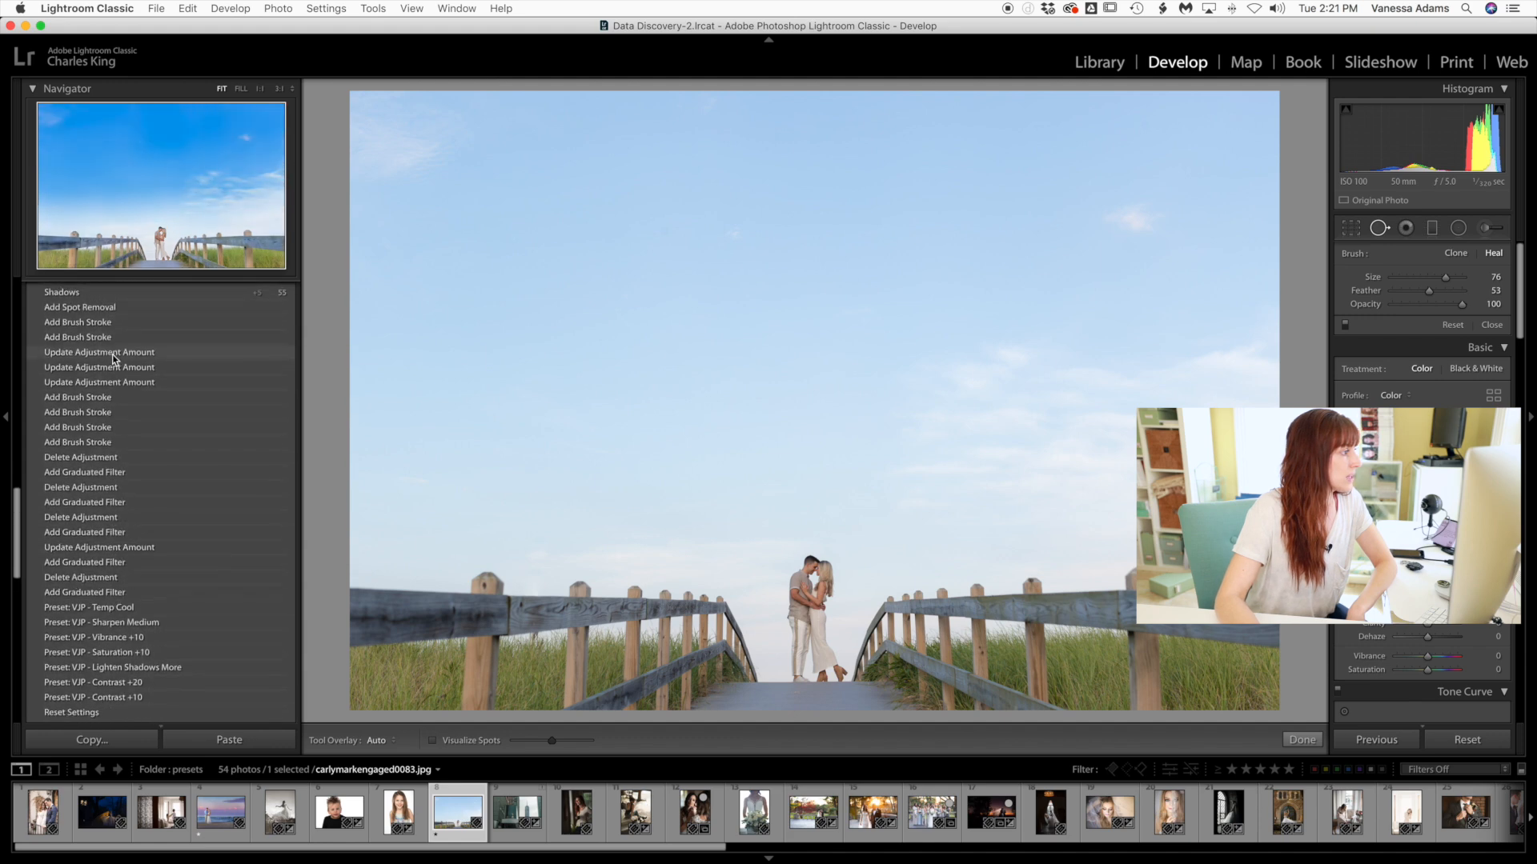
scroll("up", 3)
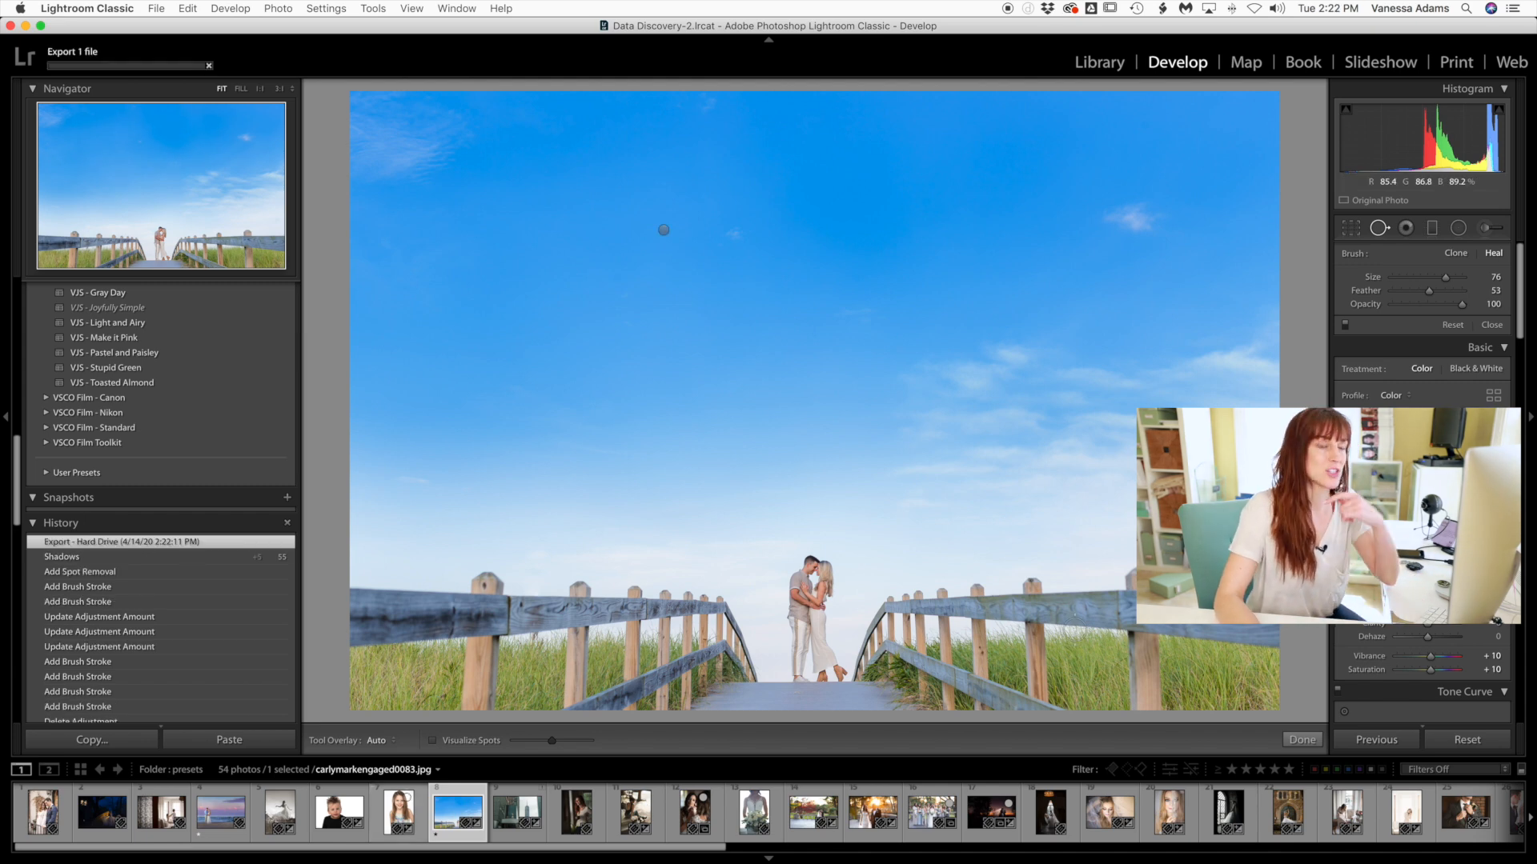
Open the sunset beach couple photo and apply the VJP Vibrance +10 preset.
left_click(221, 811)
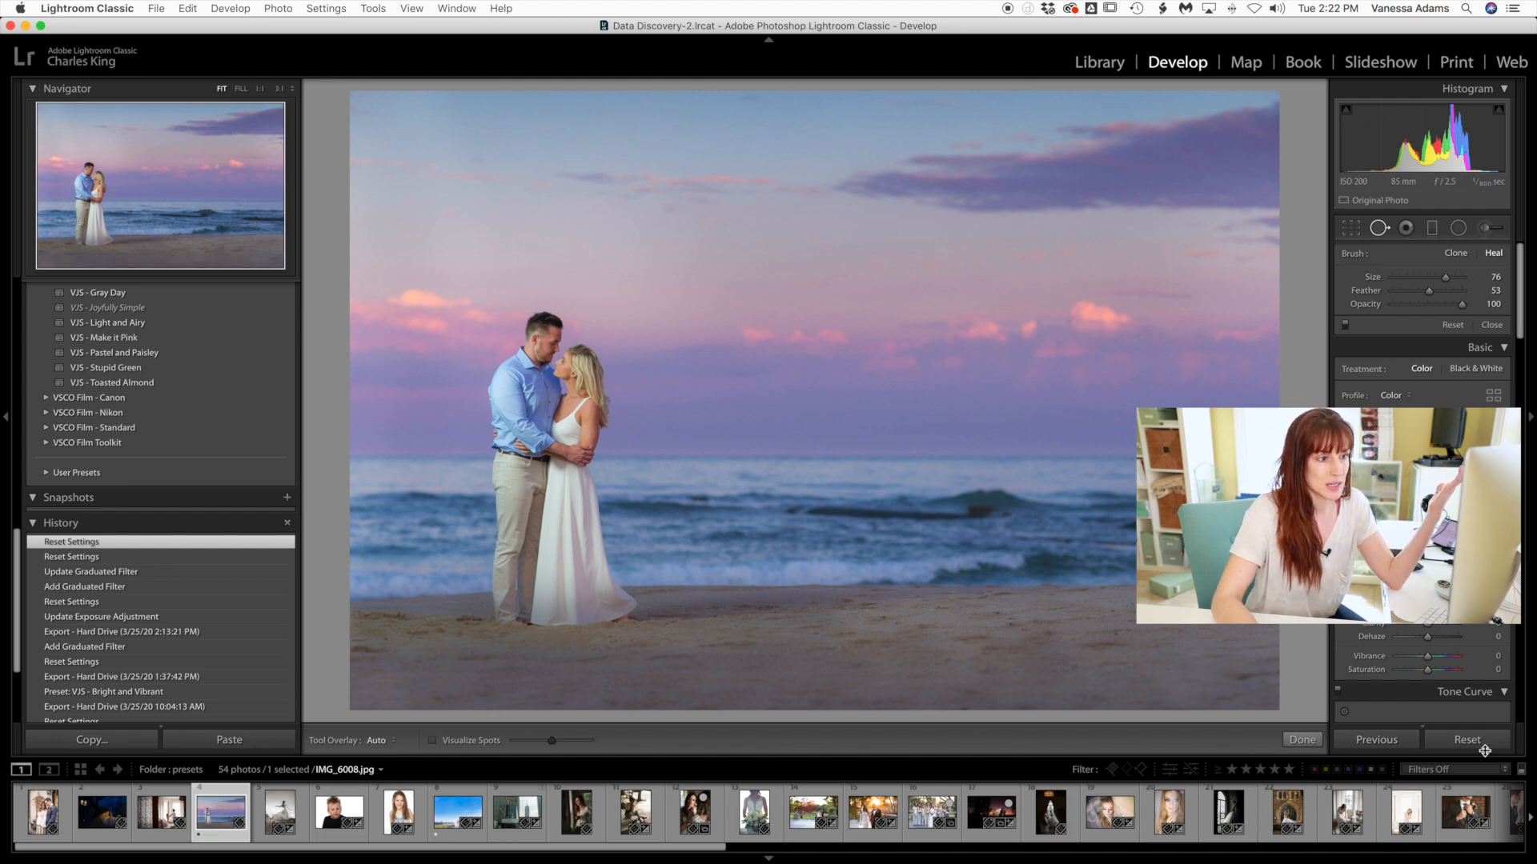
scroll("up", 3)
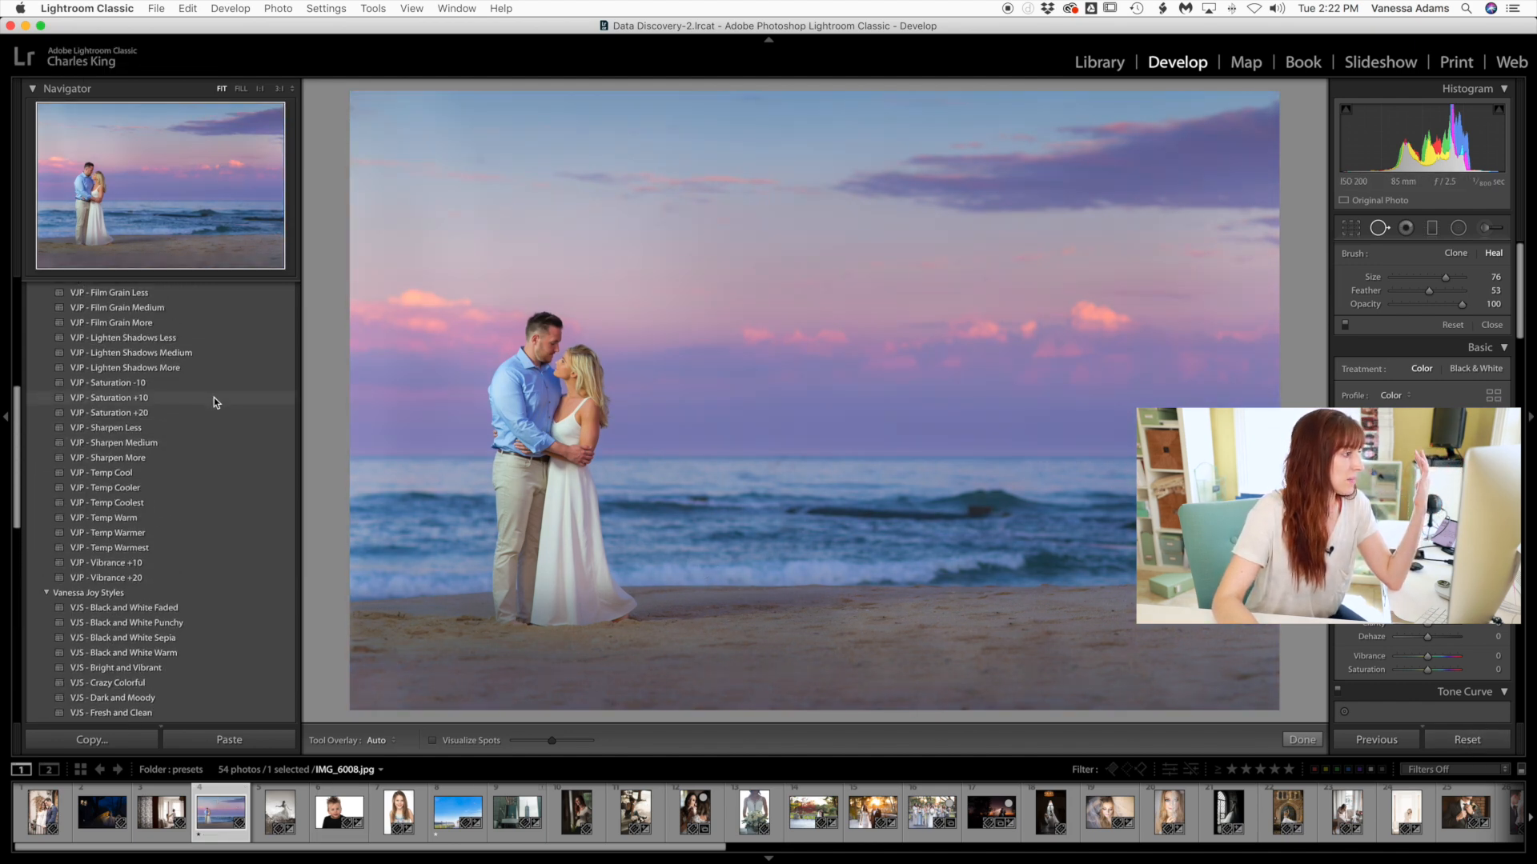
scroll("up", 3)
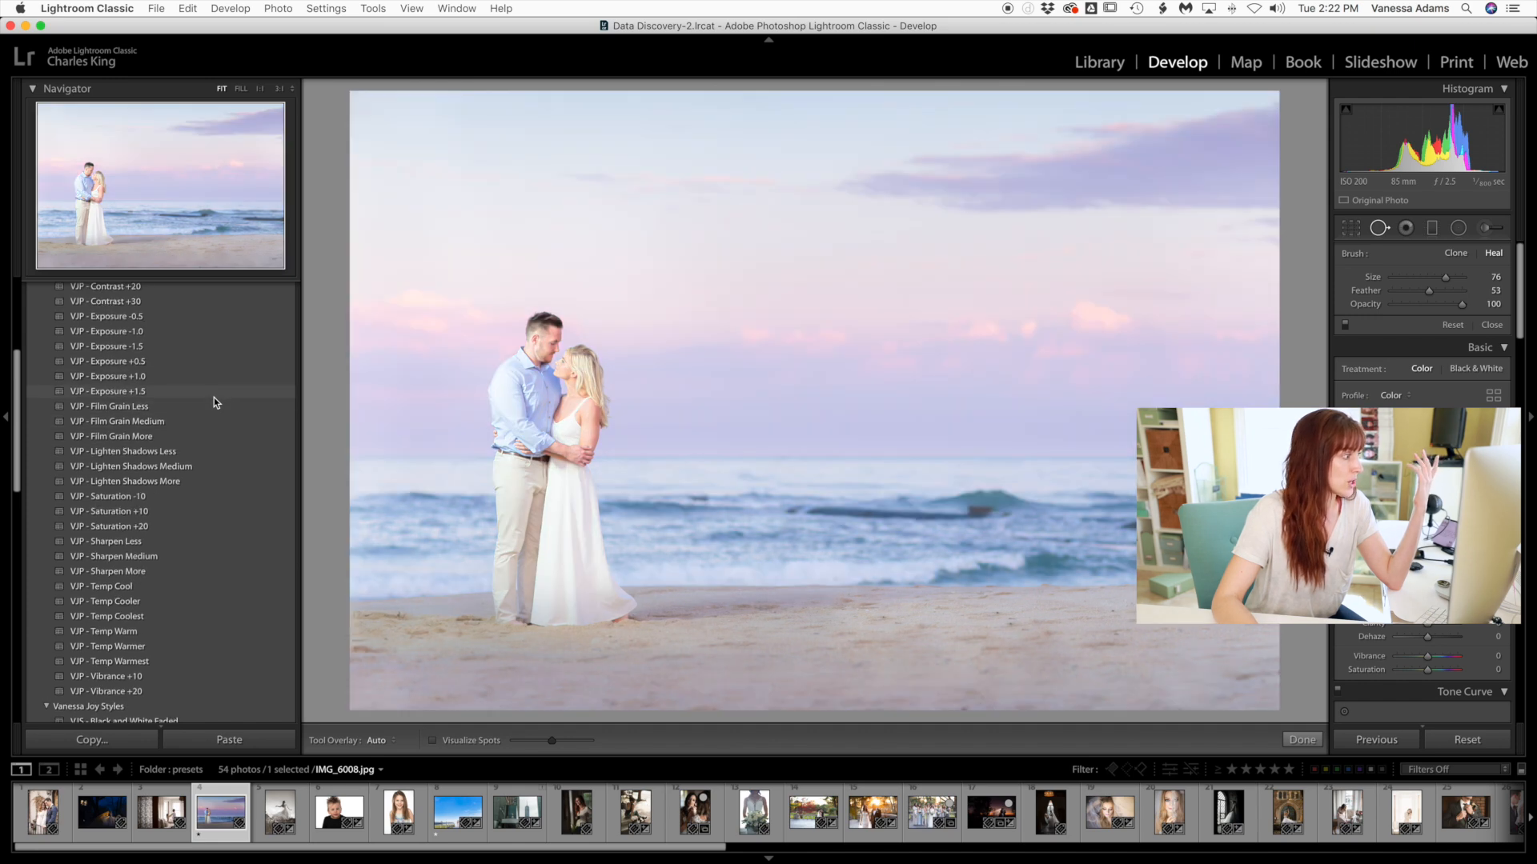
left_click(110, 527)
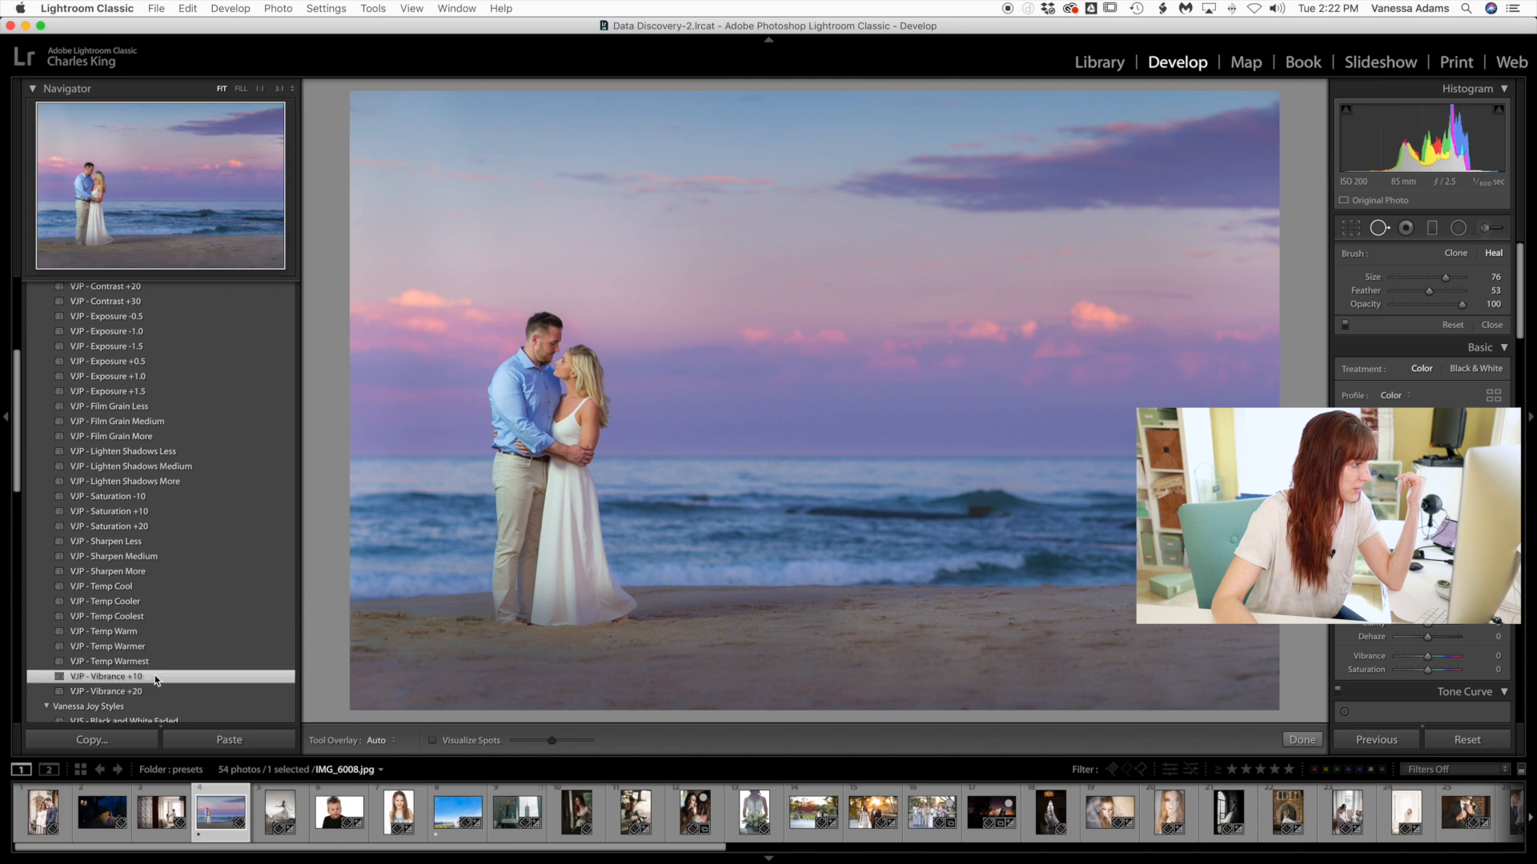
left_click(105, 675)
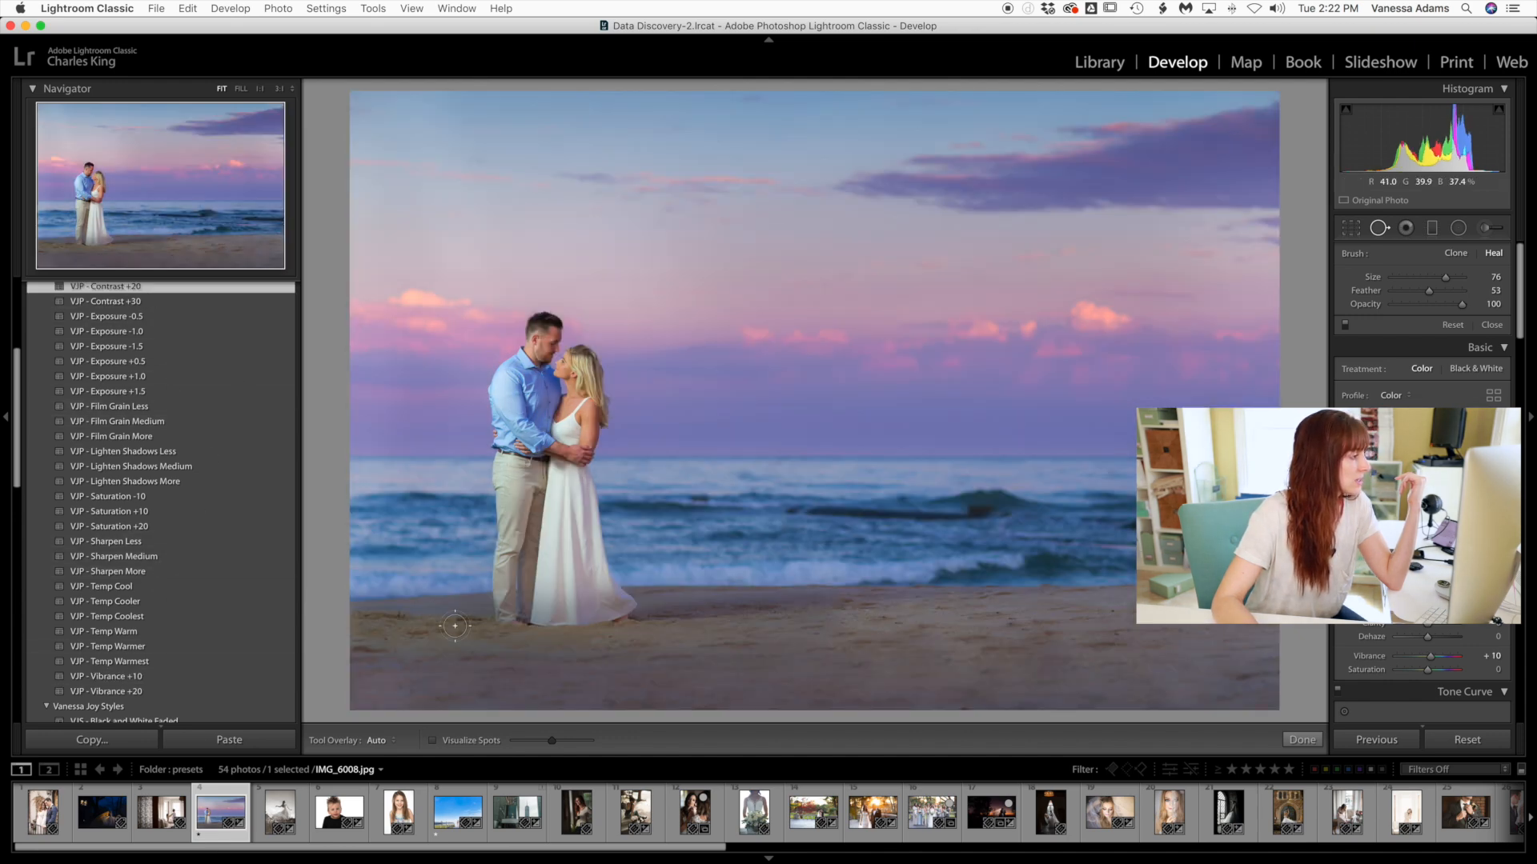
left_click(115, 555)
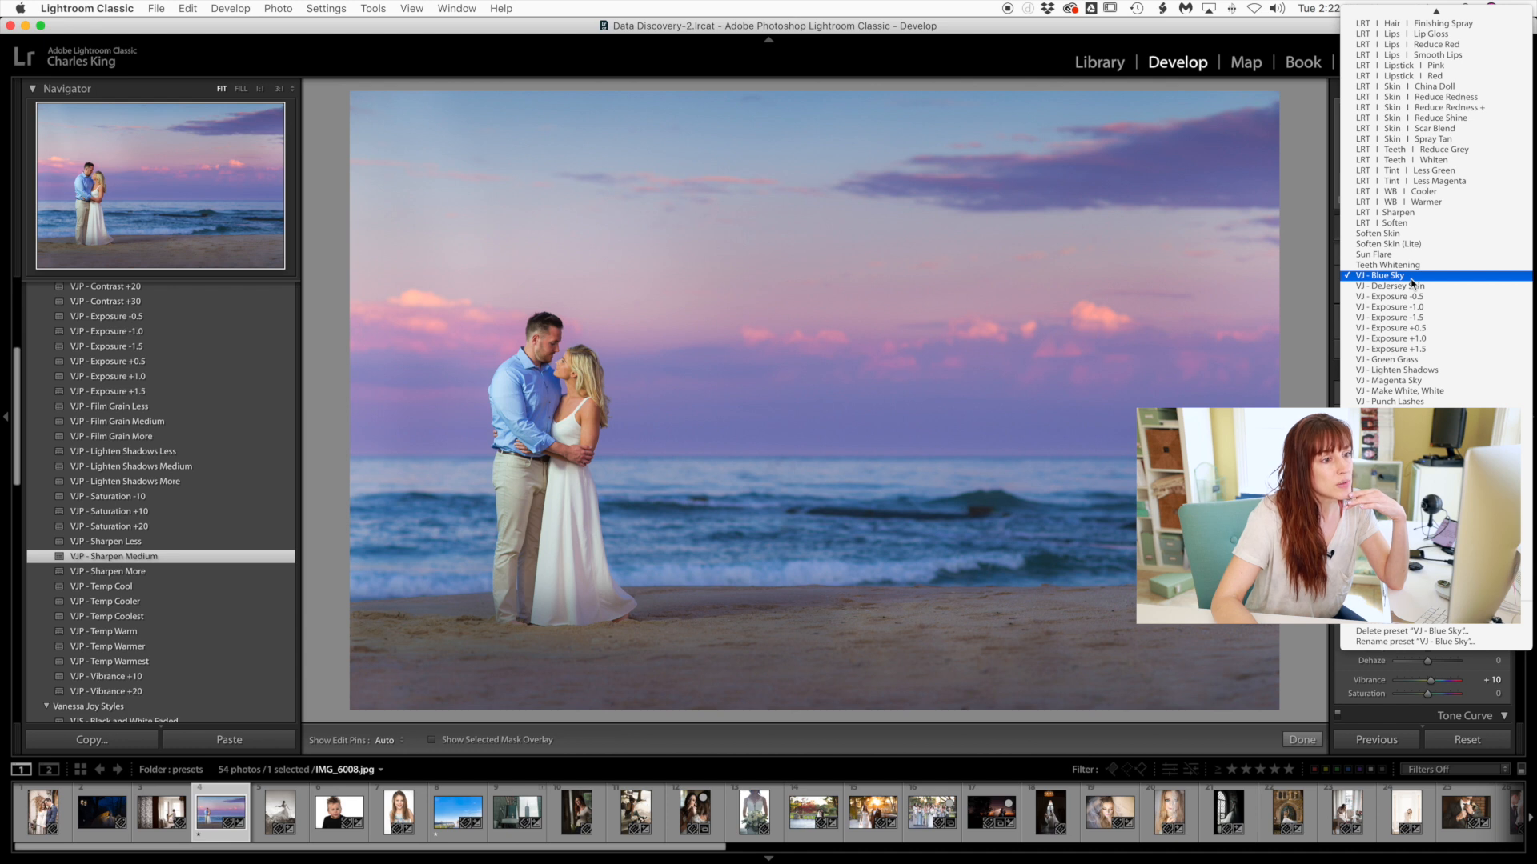
Apply a VJ - Magenta Sky graduated filter over the sky and lower its Amount to 70.
left_click(1382, 275)
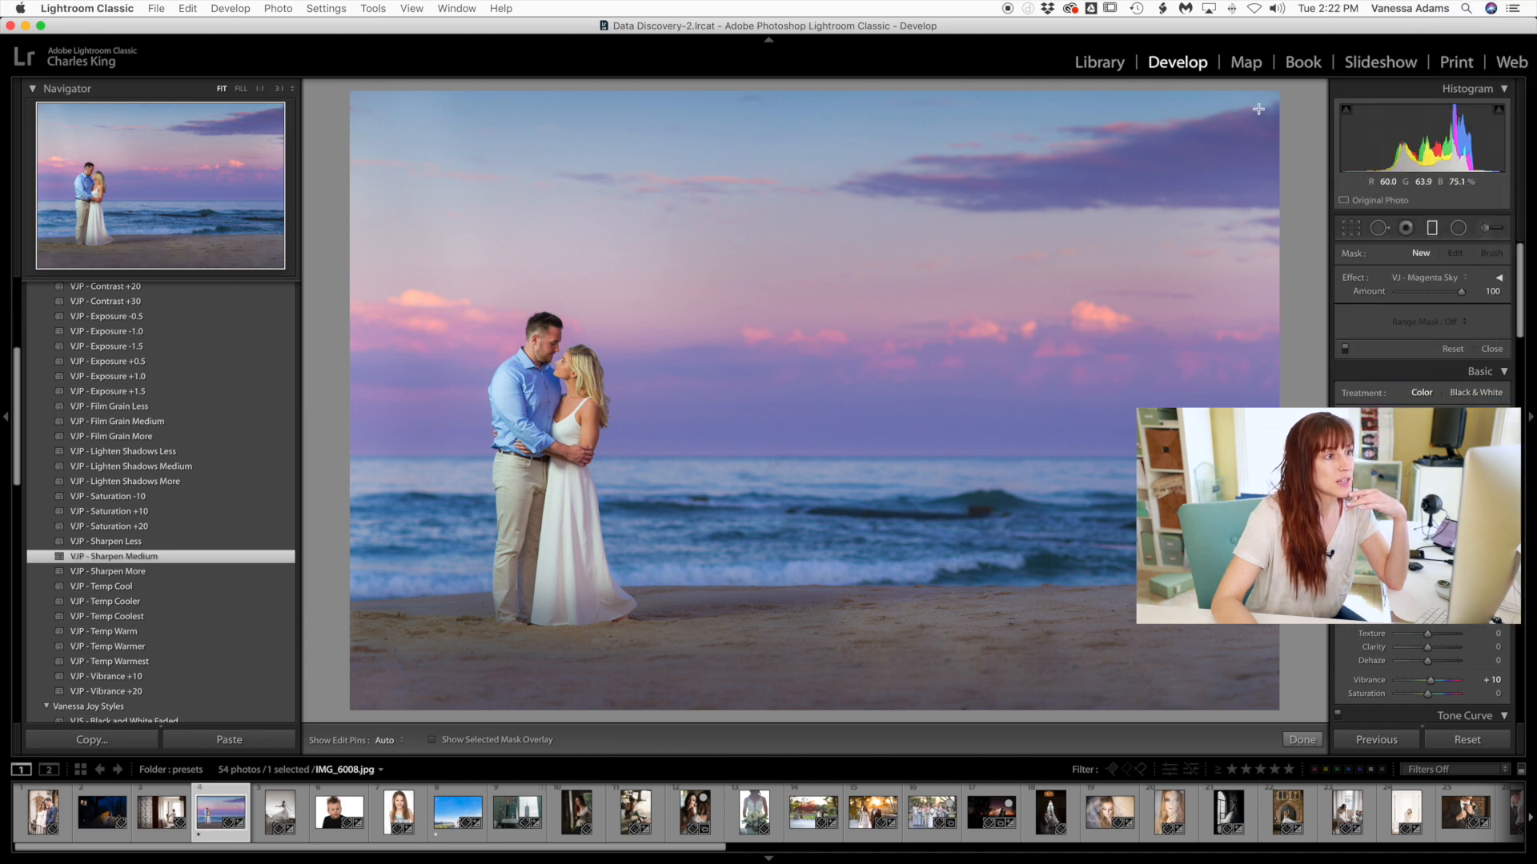
mouse_move(1279, 163)
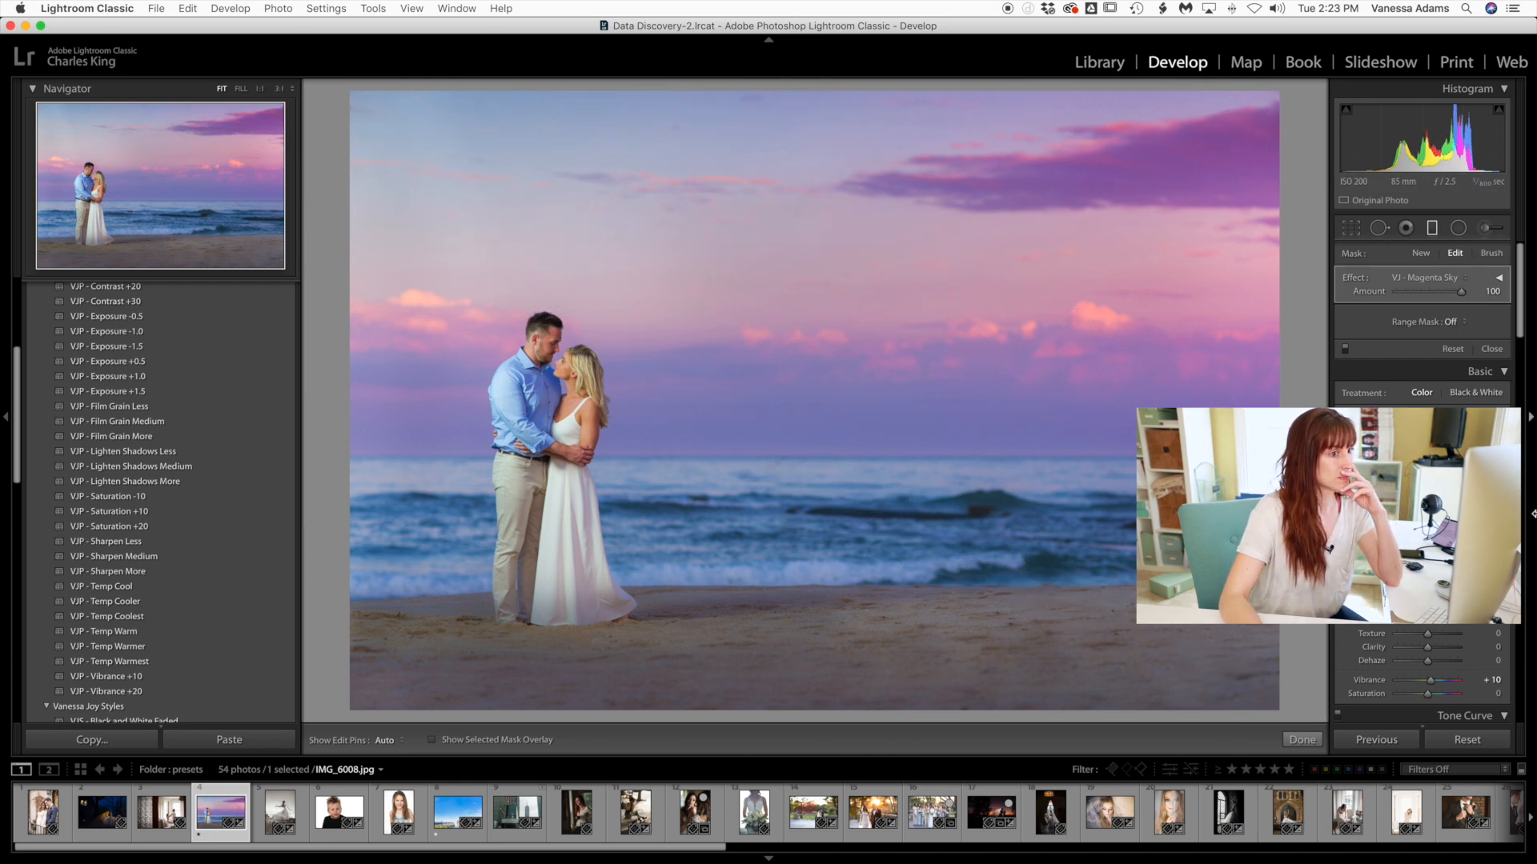
left_click(1346, 349)
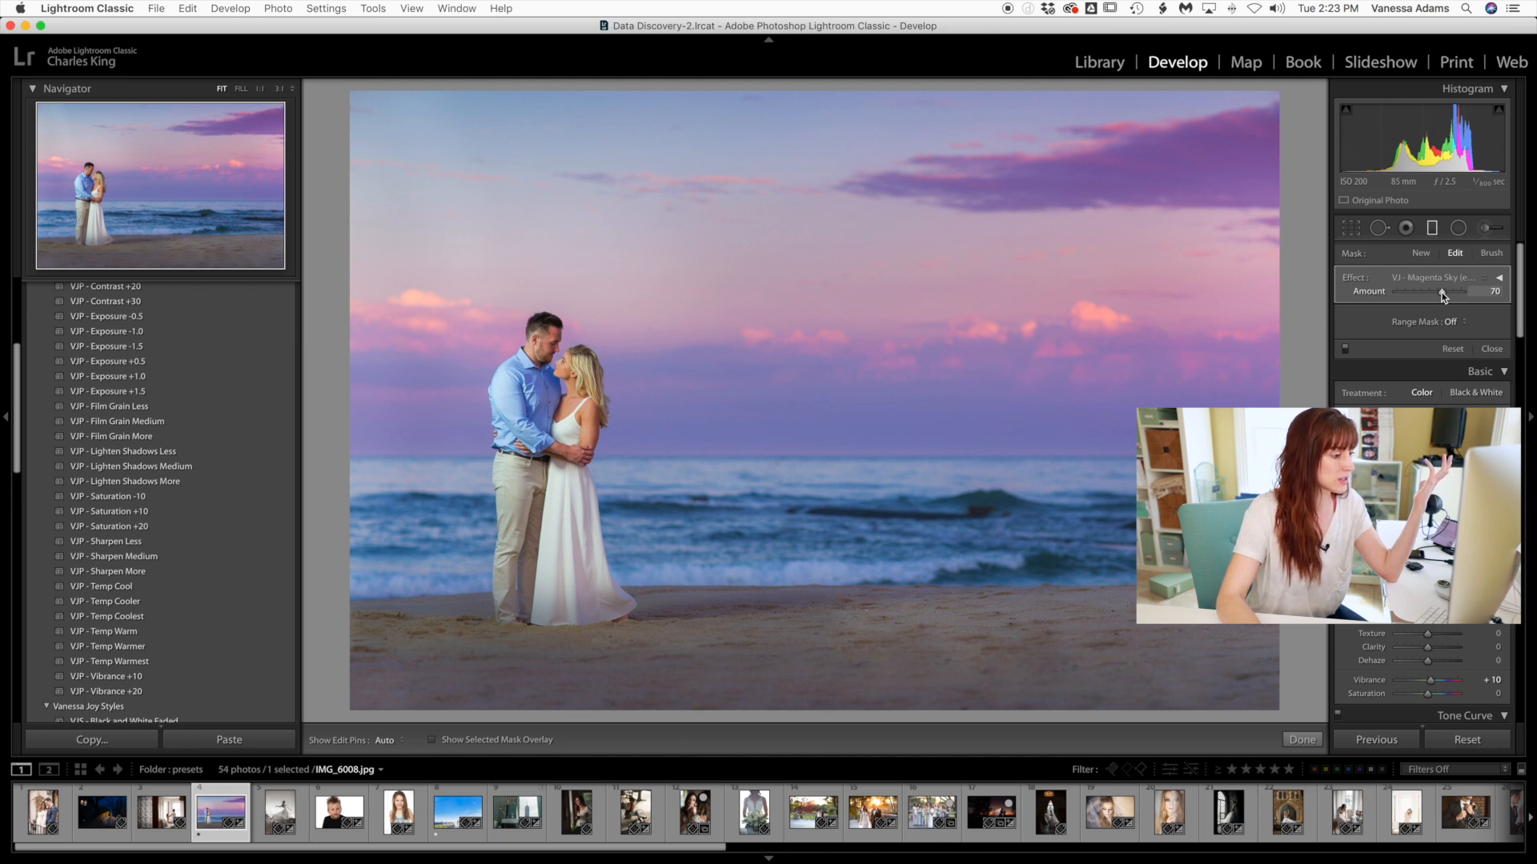
left_click(932, 810)
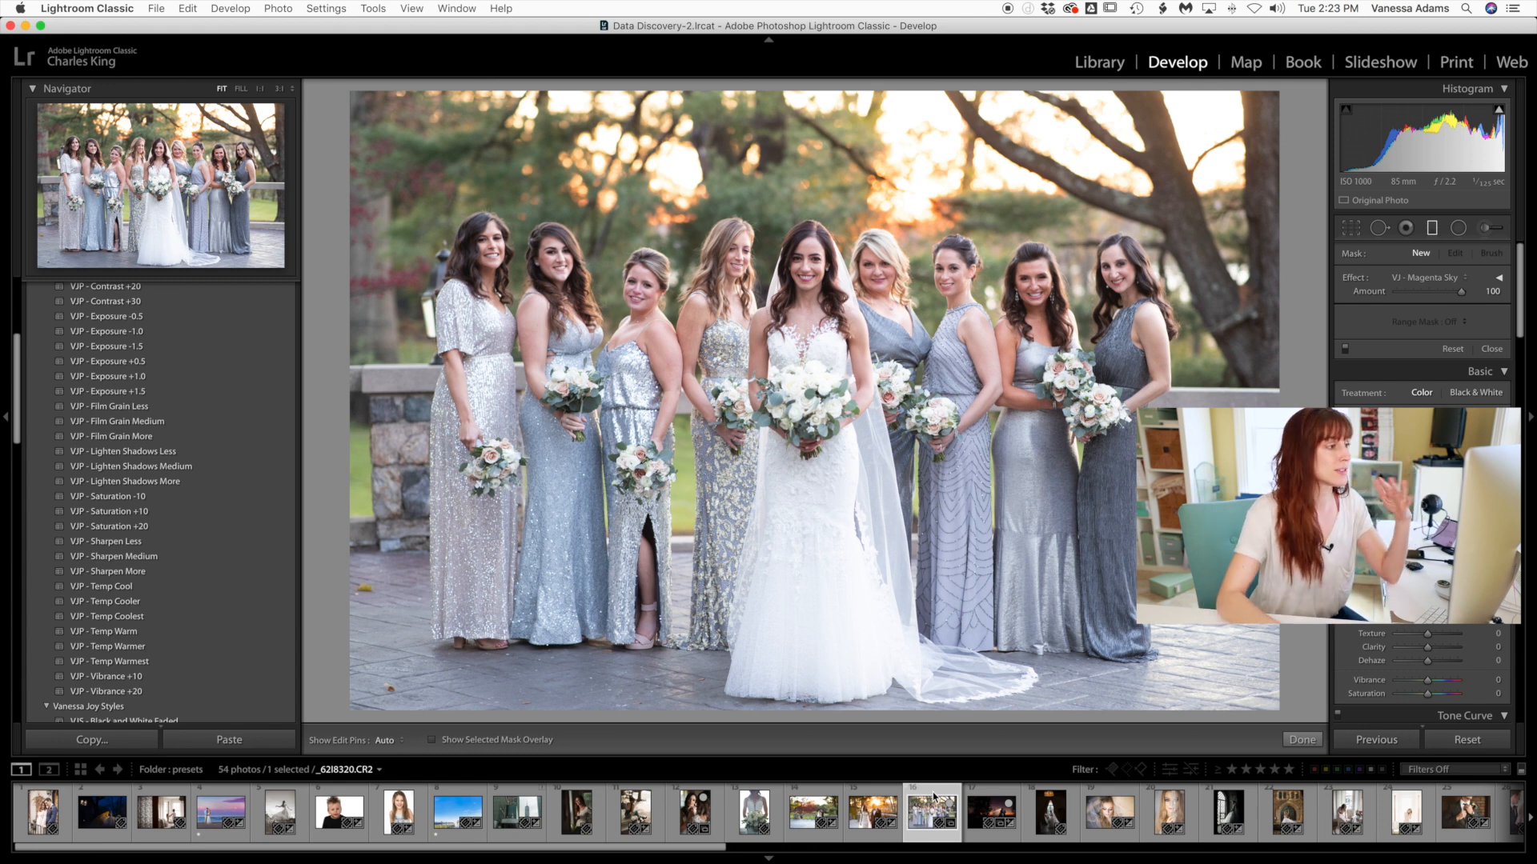
mouse_move(692, 522)
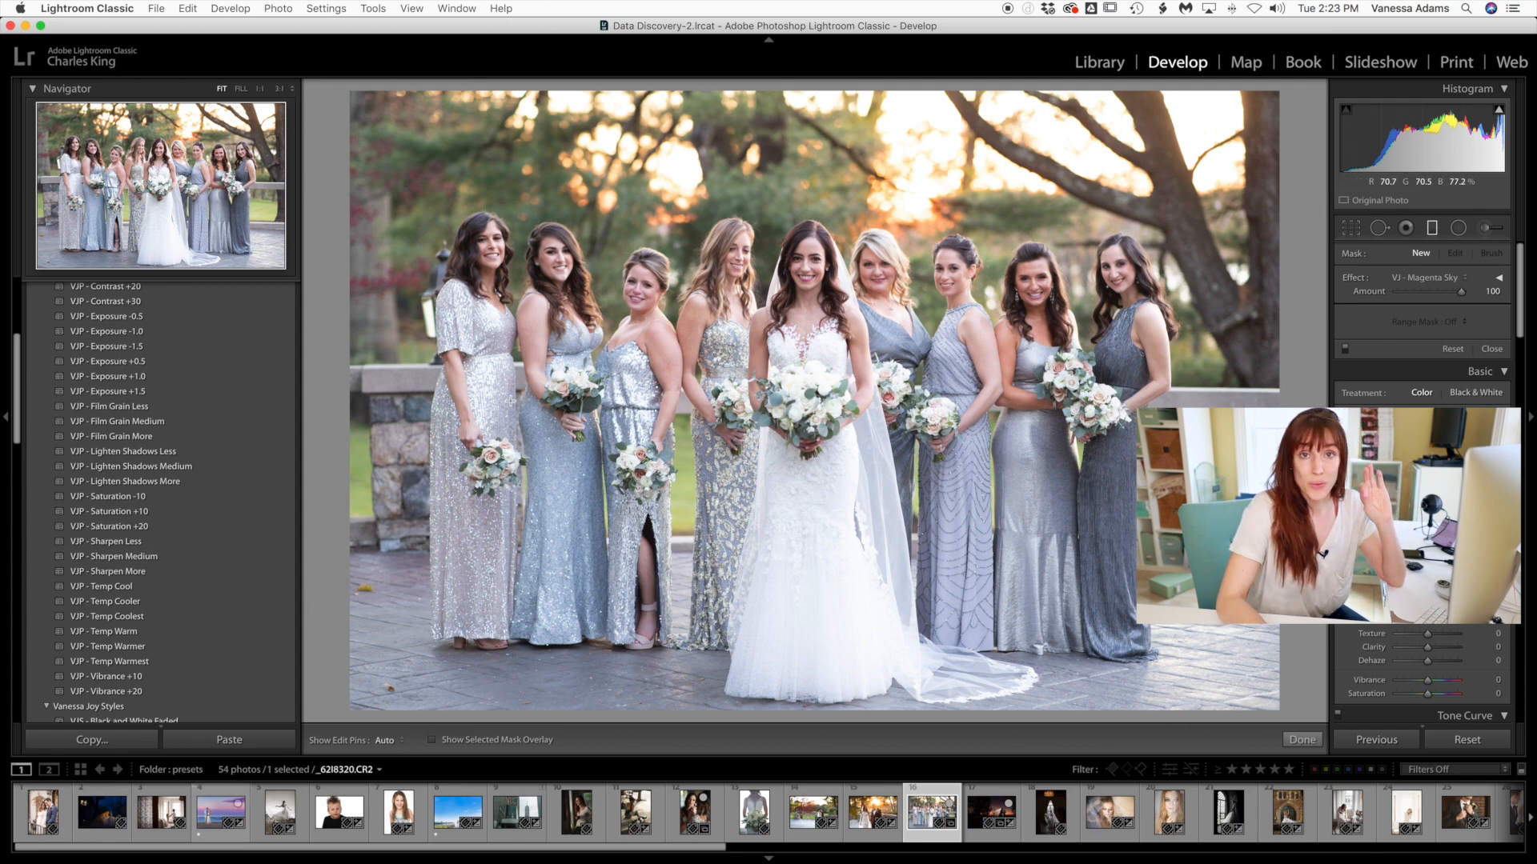
Apply the VJS Light and Airy style preset to the bridesmaids photo.
scroll("up", 3)
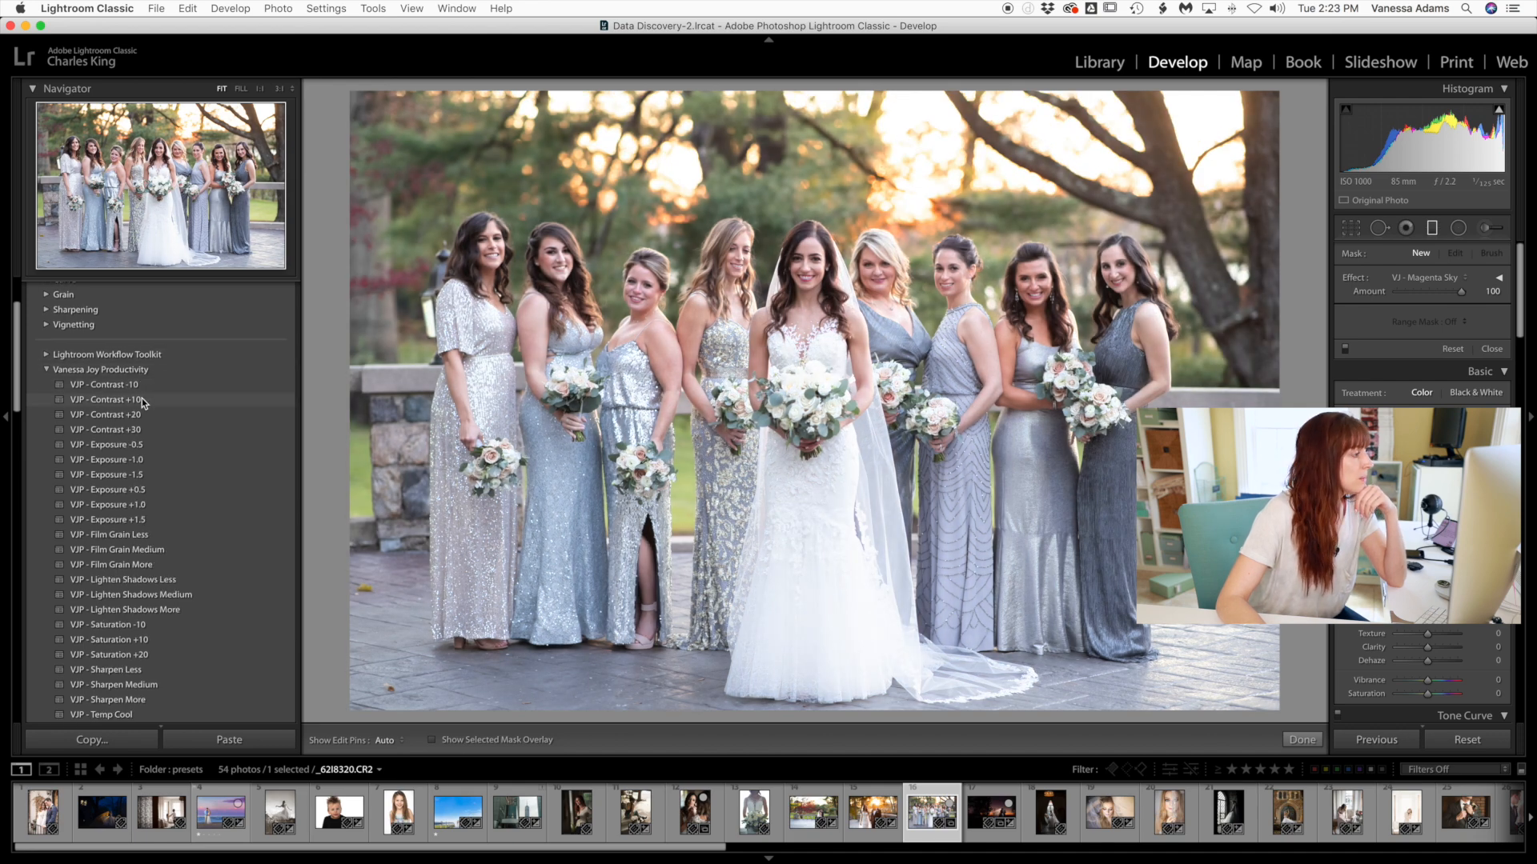
left_click(46, 370)
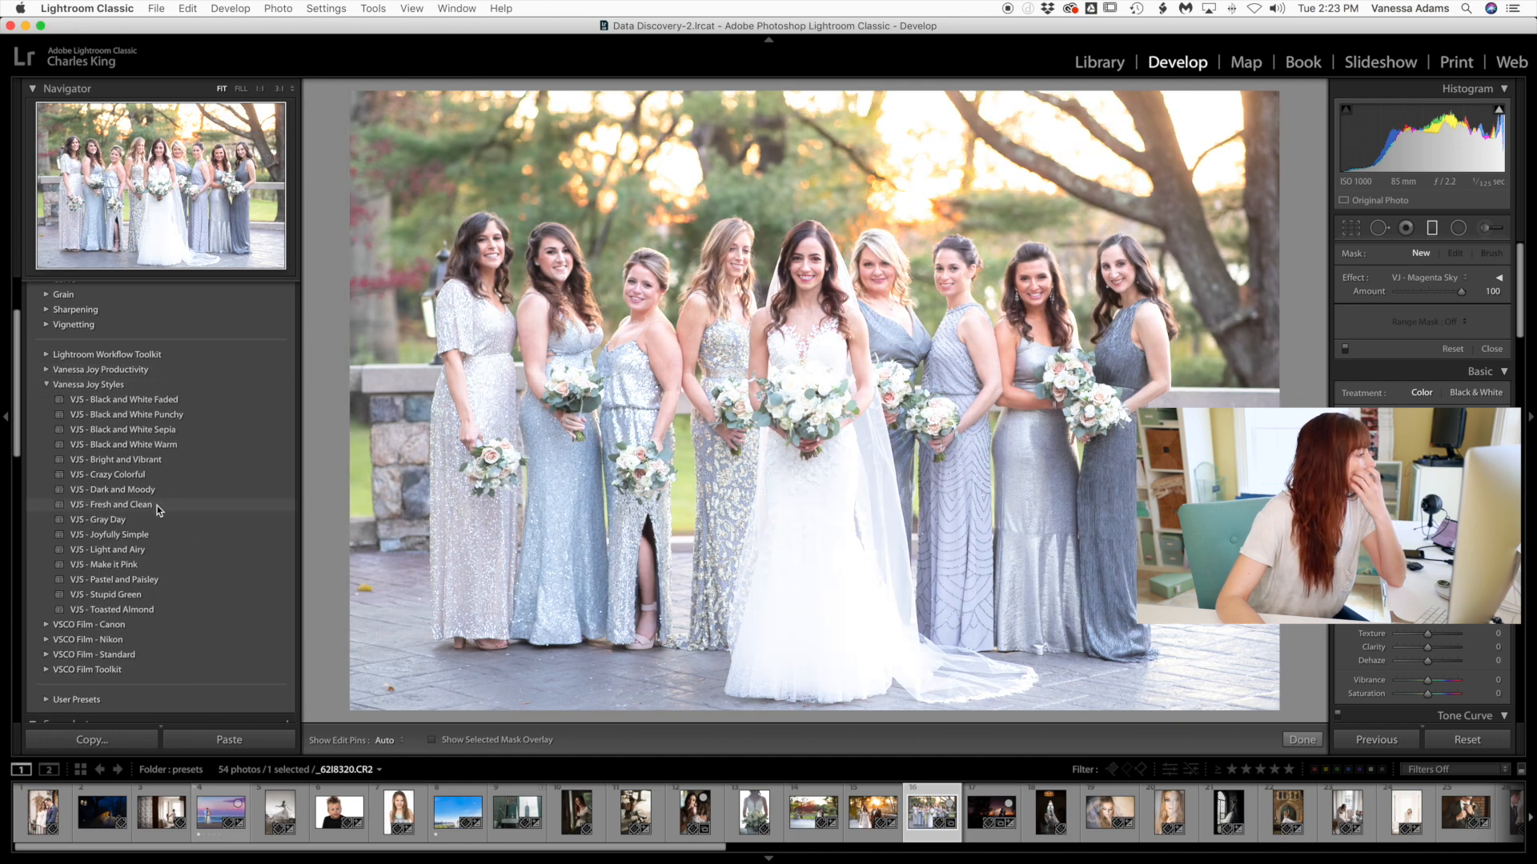
left_click(107, 549)
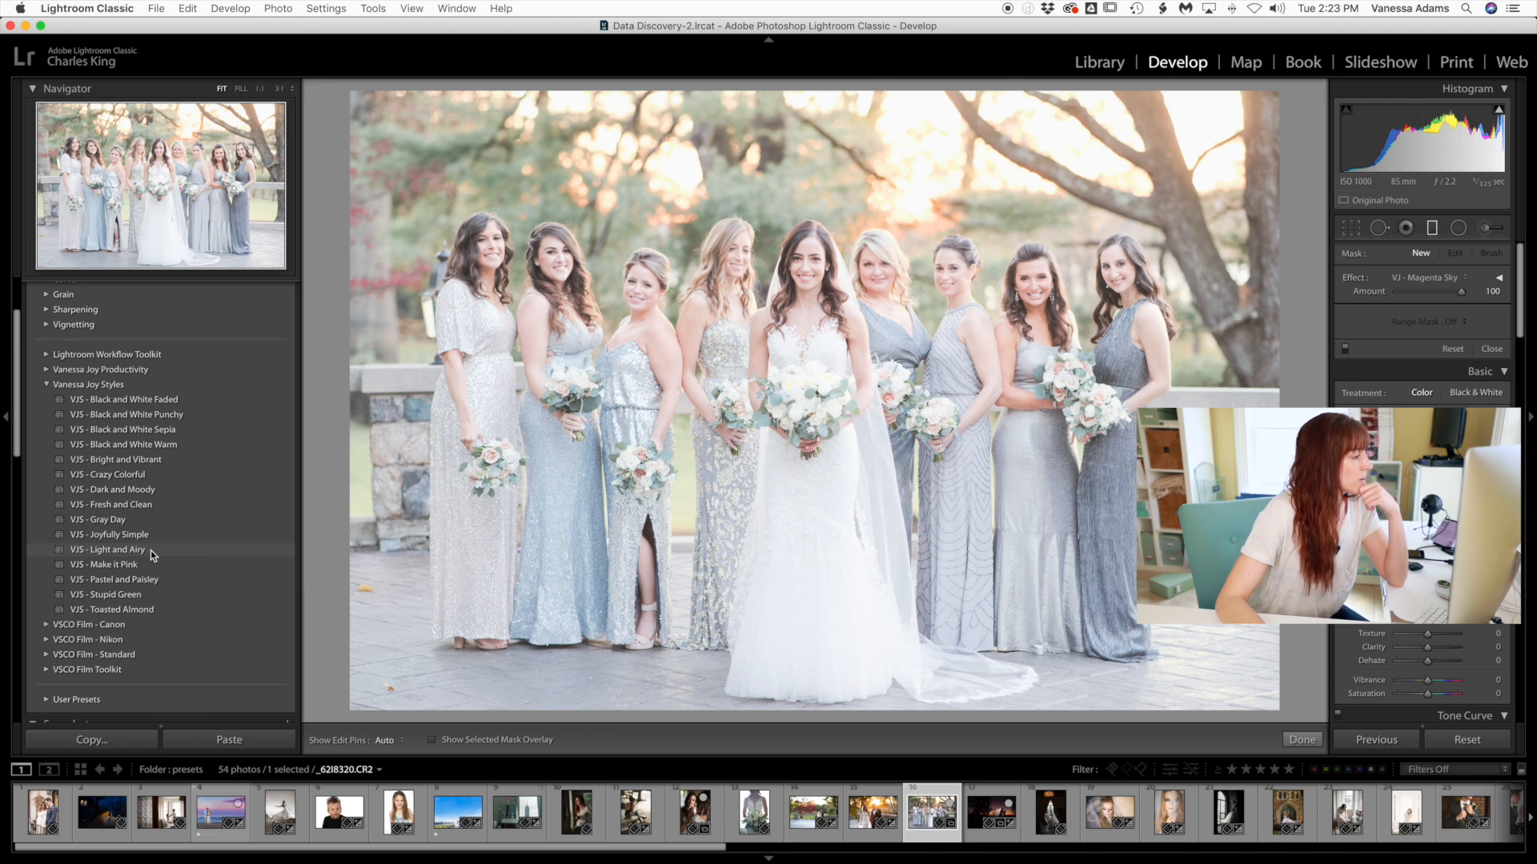
left_click(108, 549)
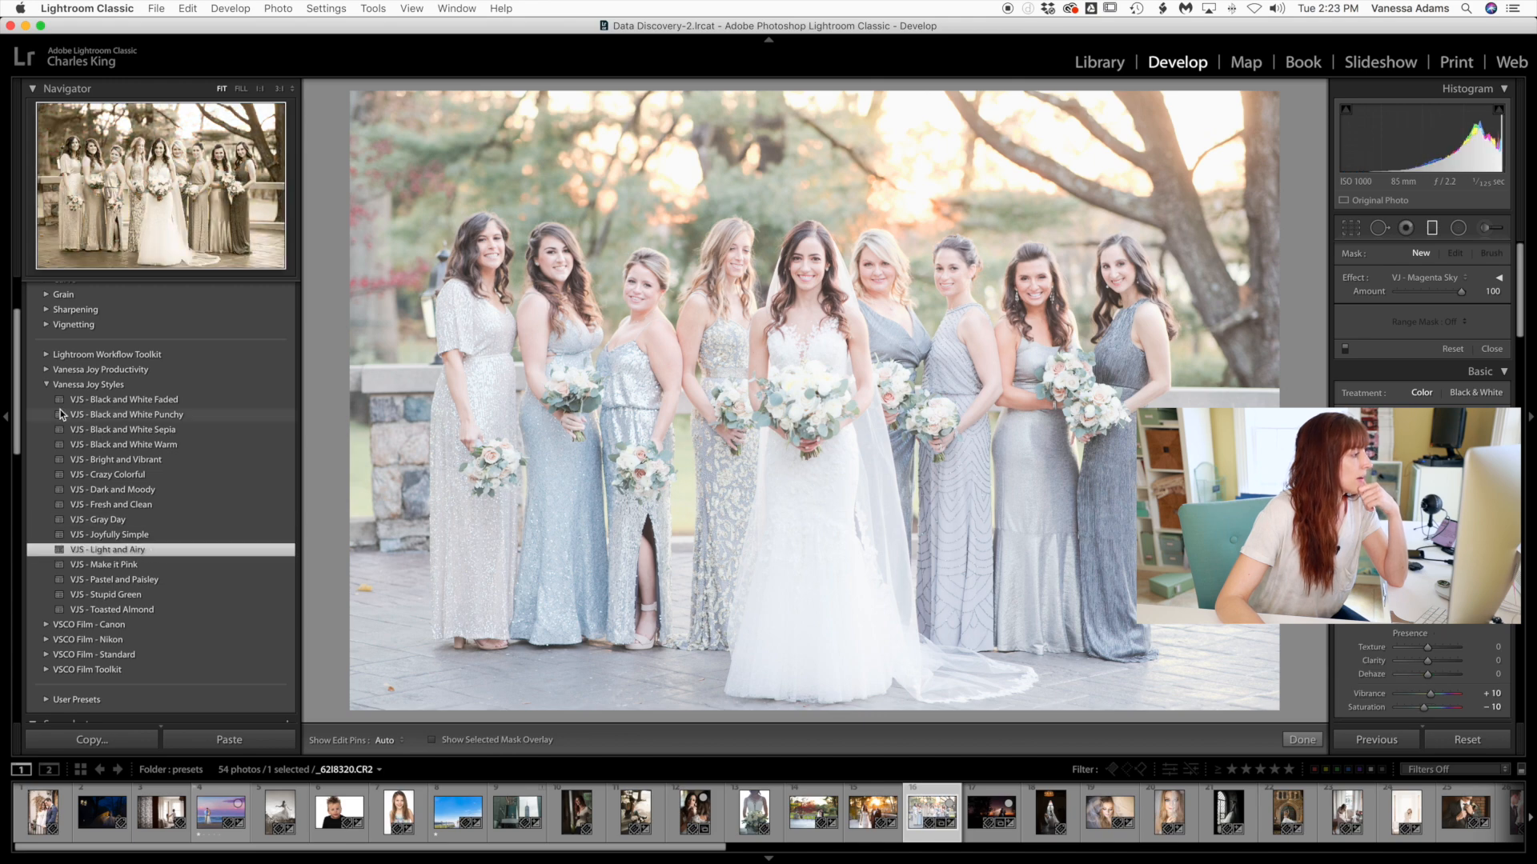
Darken the photo with a VJP Exposure preset.
left_click(46, 369)
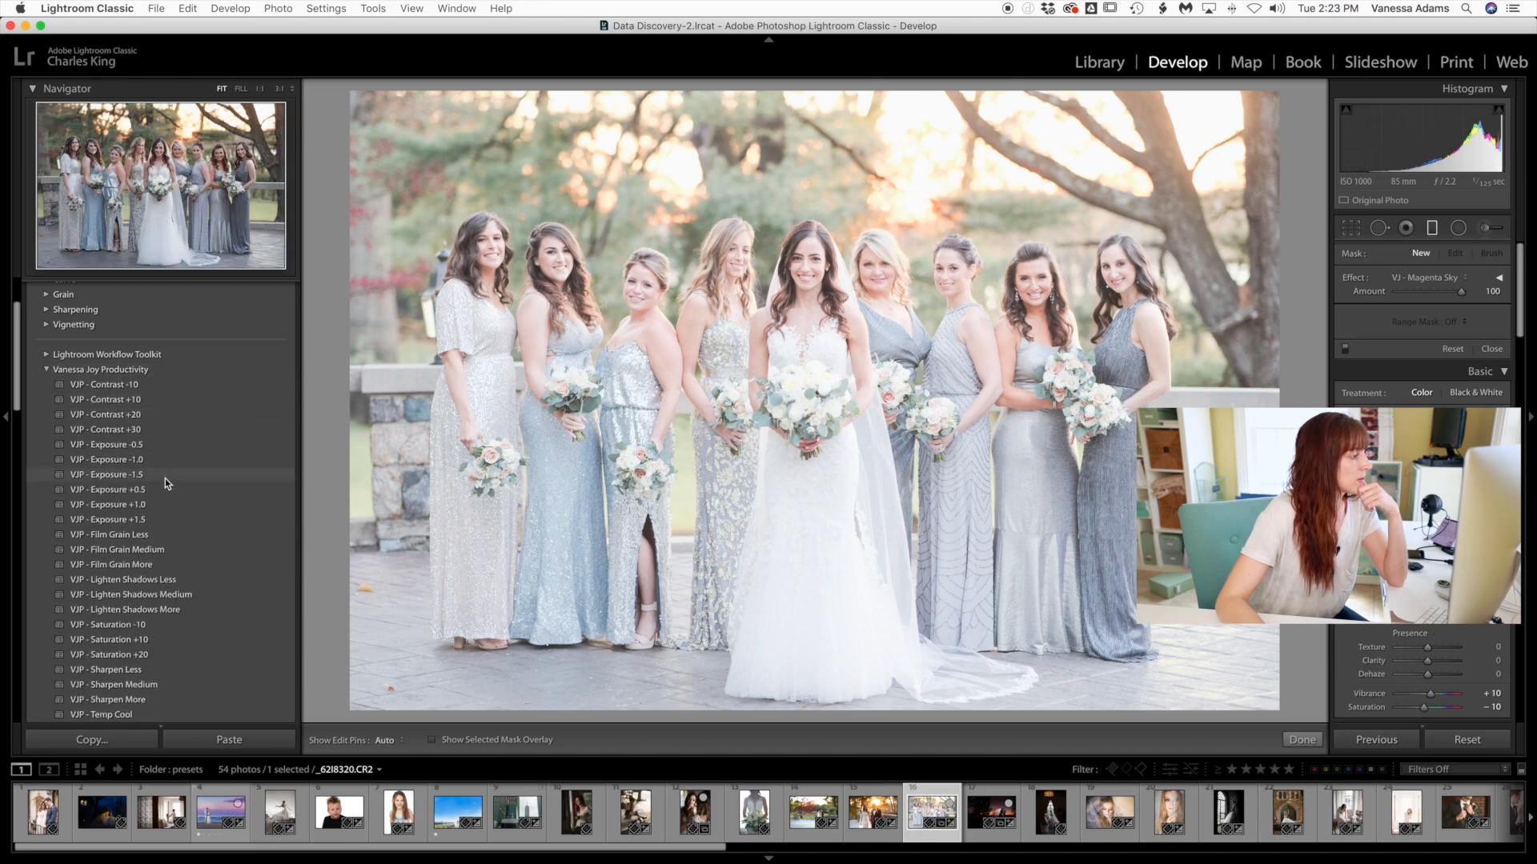
left_click(107, 460)
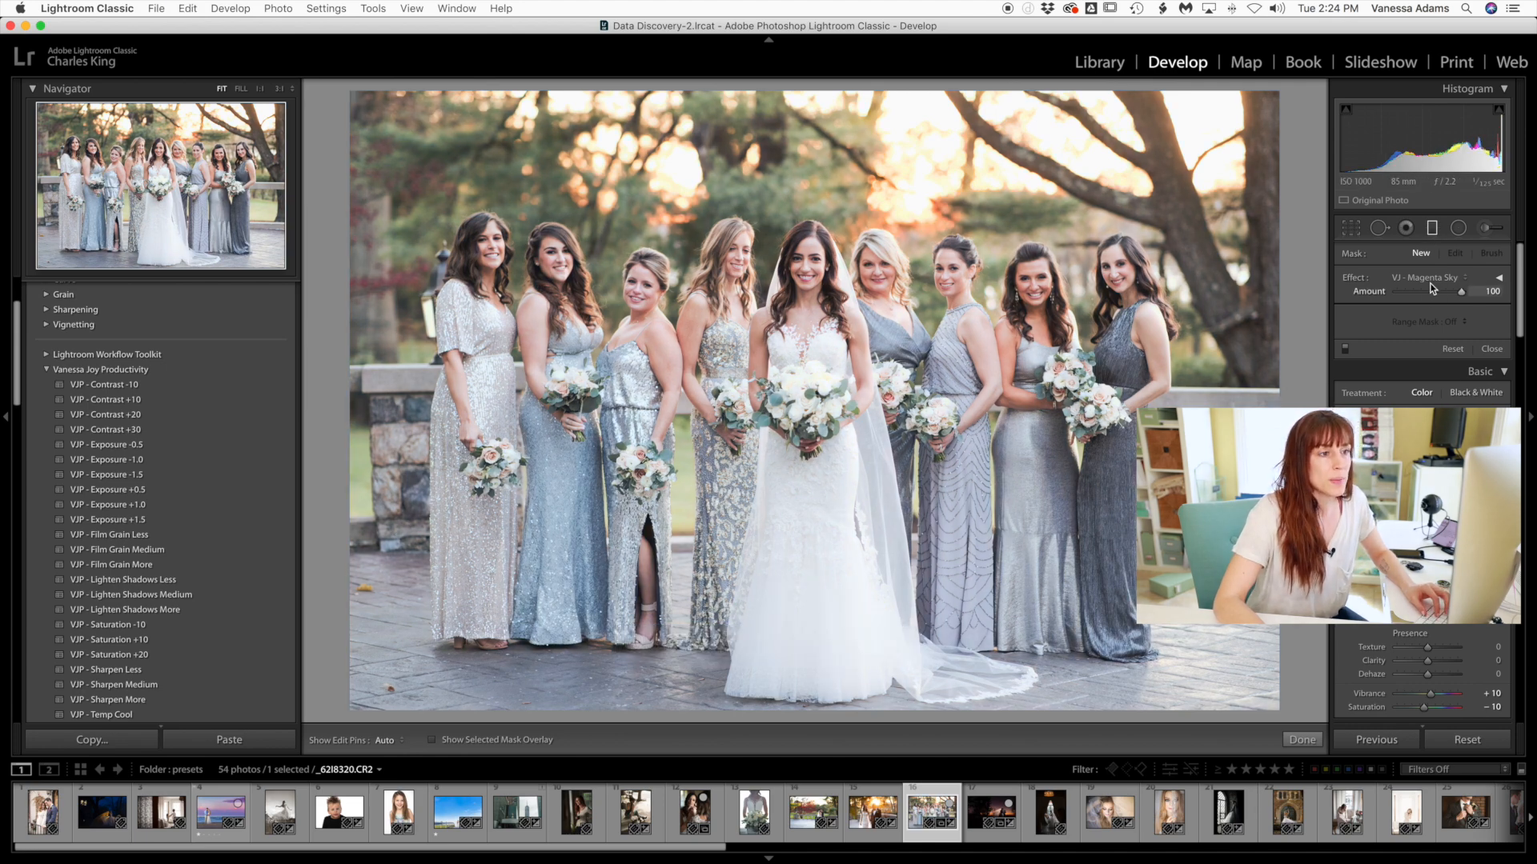
Add VJ - Sun Flare graduated filters at Amount 60 from the top-right trees and bottom edge.
left_click(1431, 277)
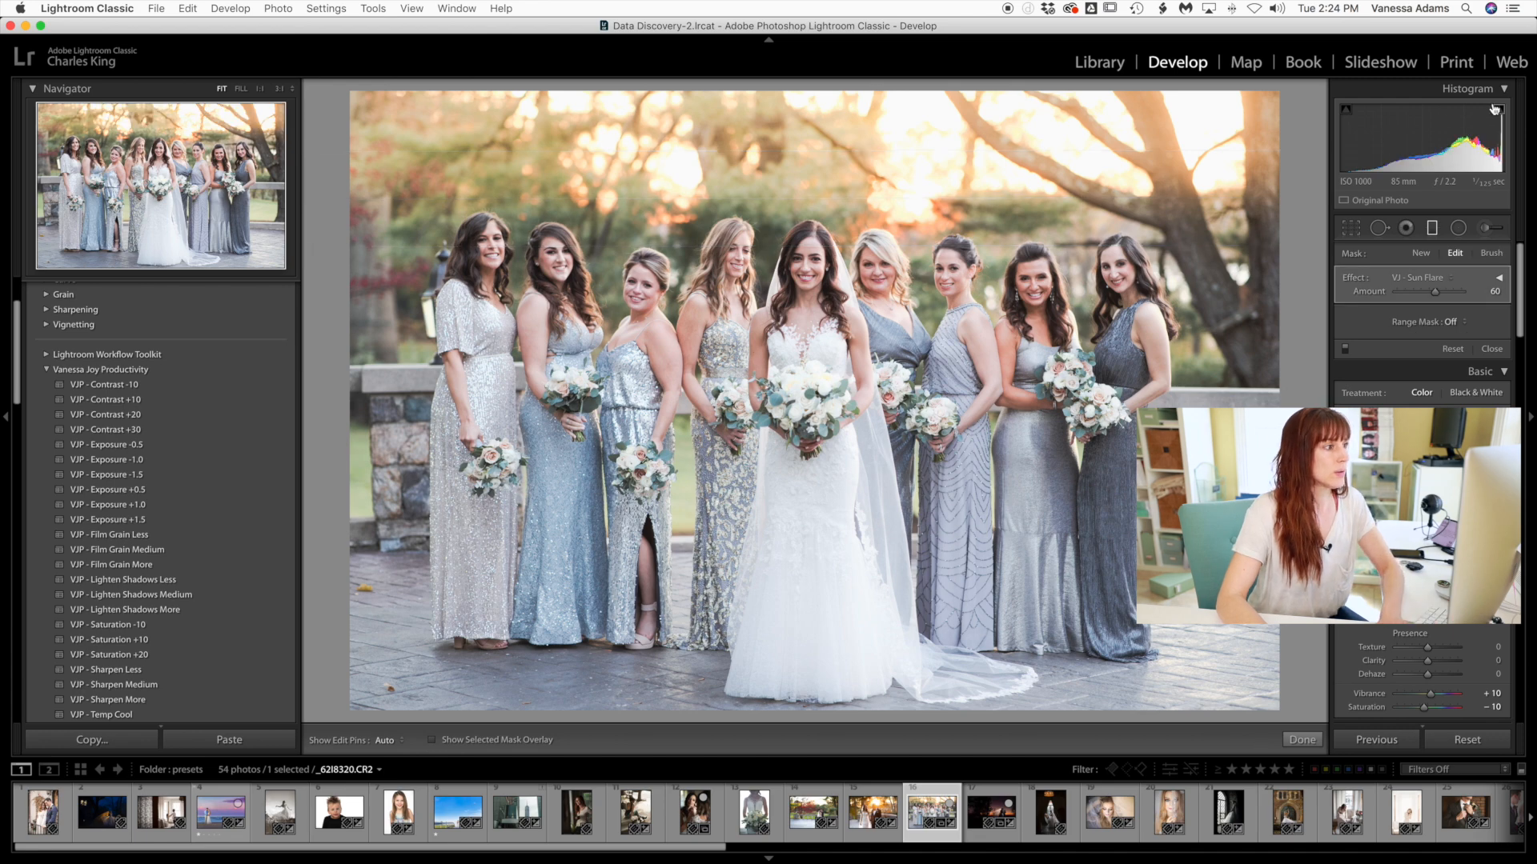
left_click(1190, 171)
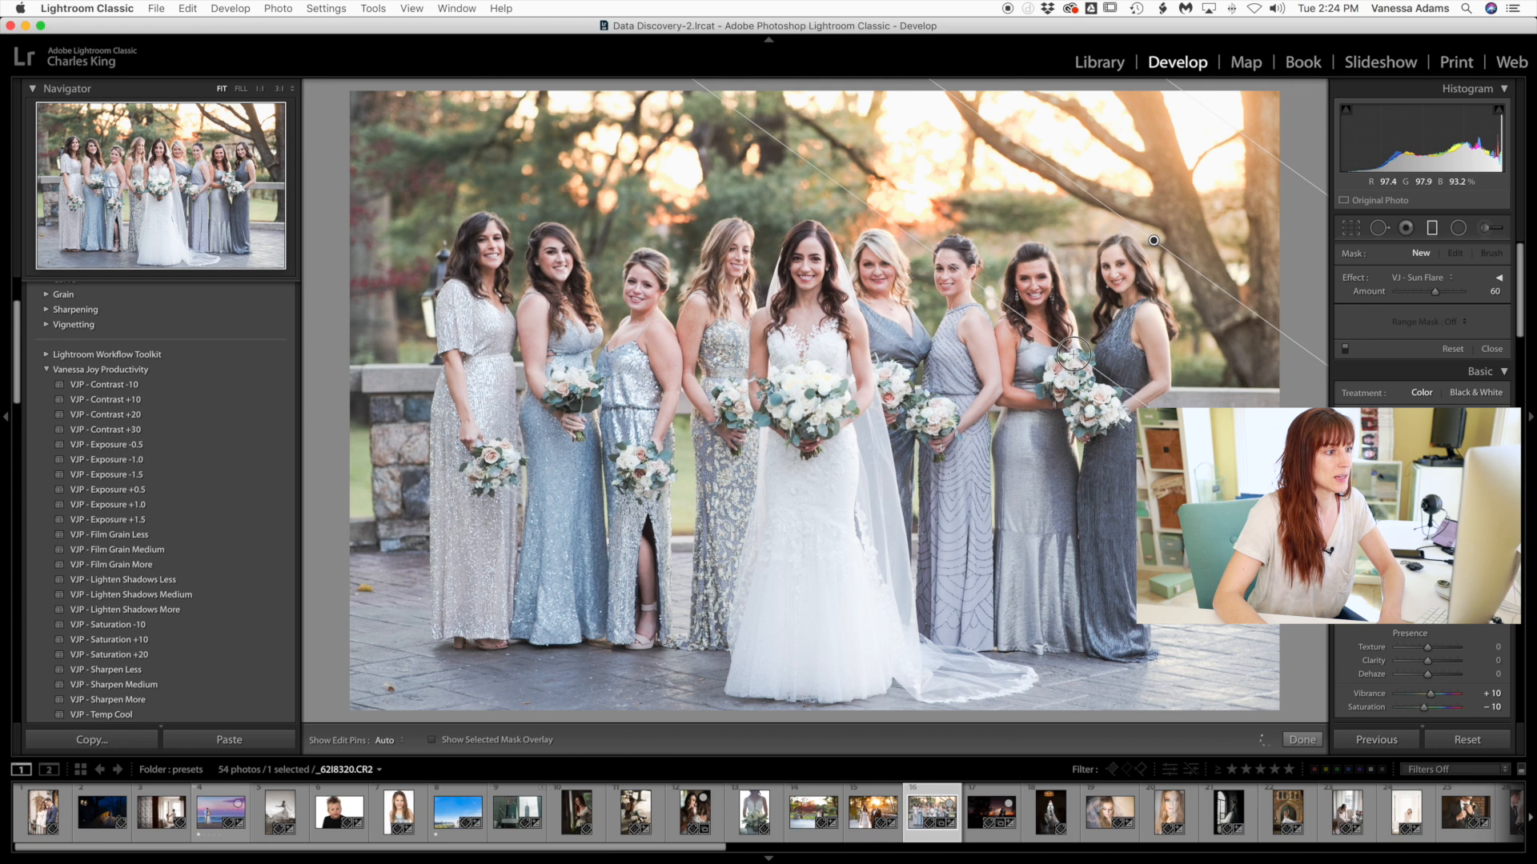
left_click(1456, 253)
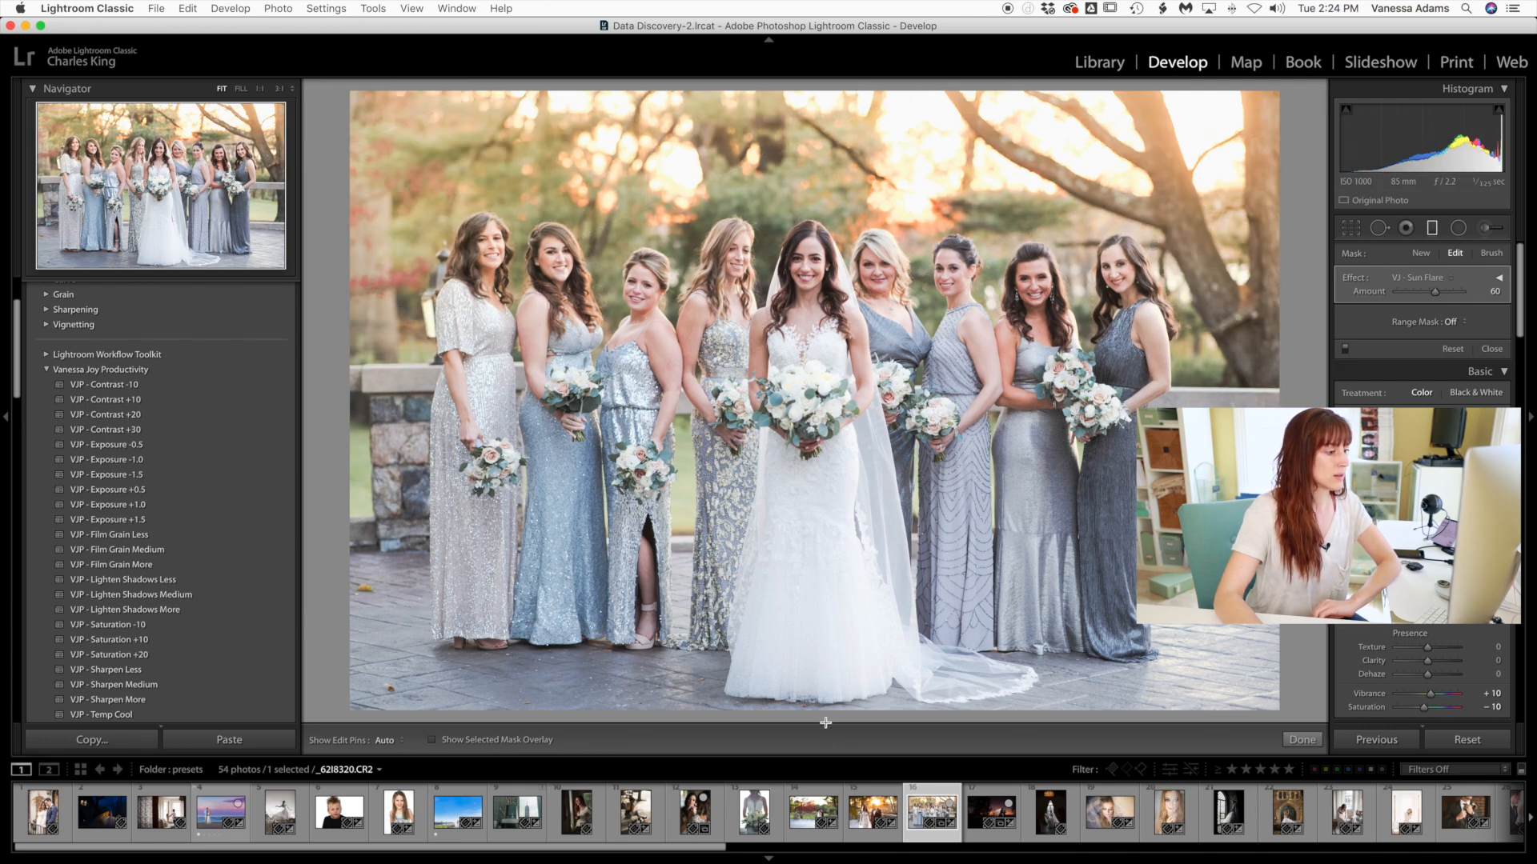
left_click(826, 405)
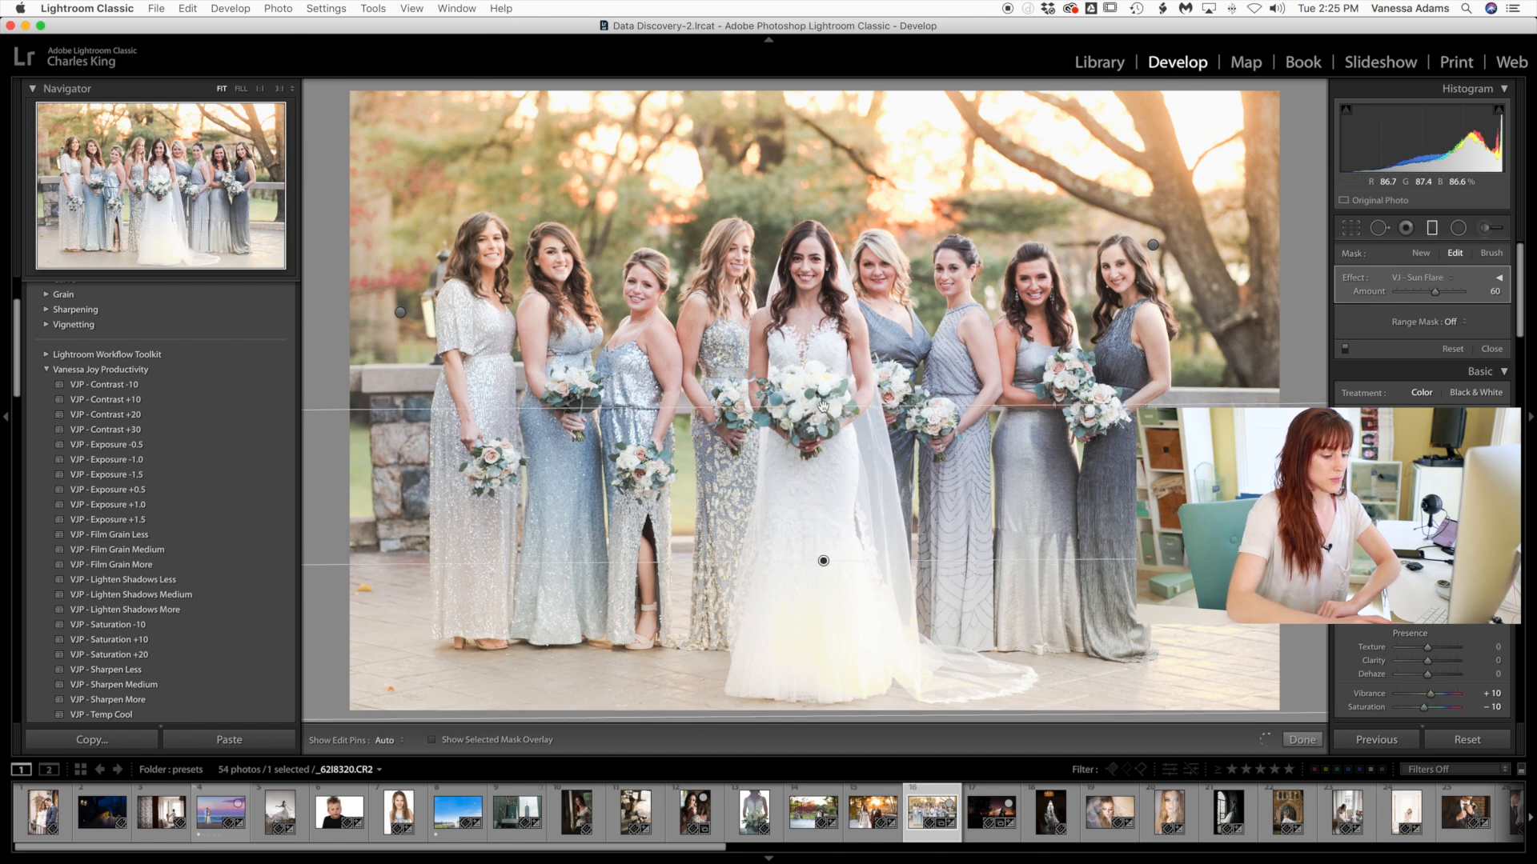
left_click(1420, 253)
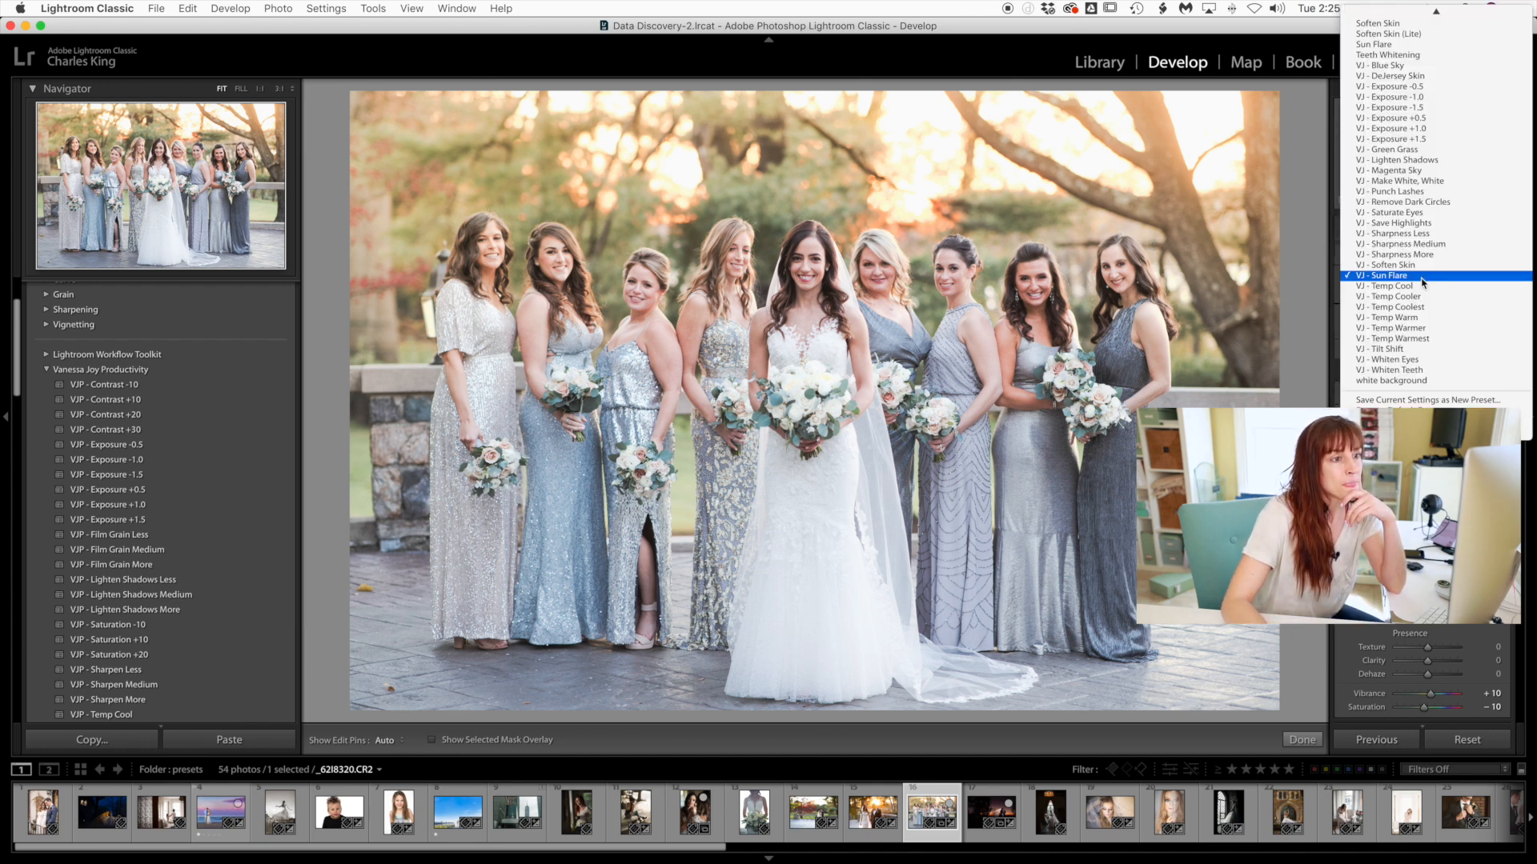
Choose the VJ - Tilt Shift effect for the next graduated filter.
left_click(1383, 275)
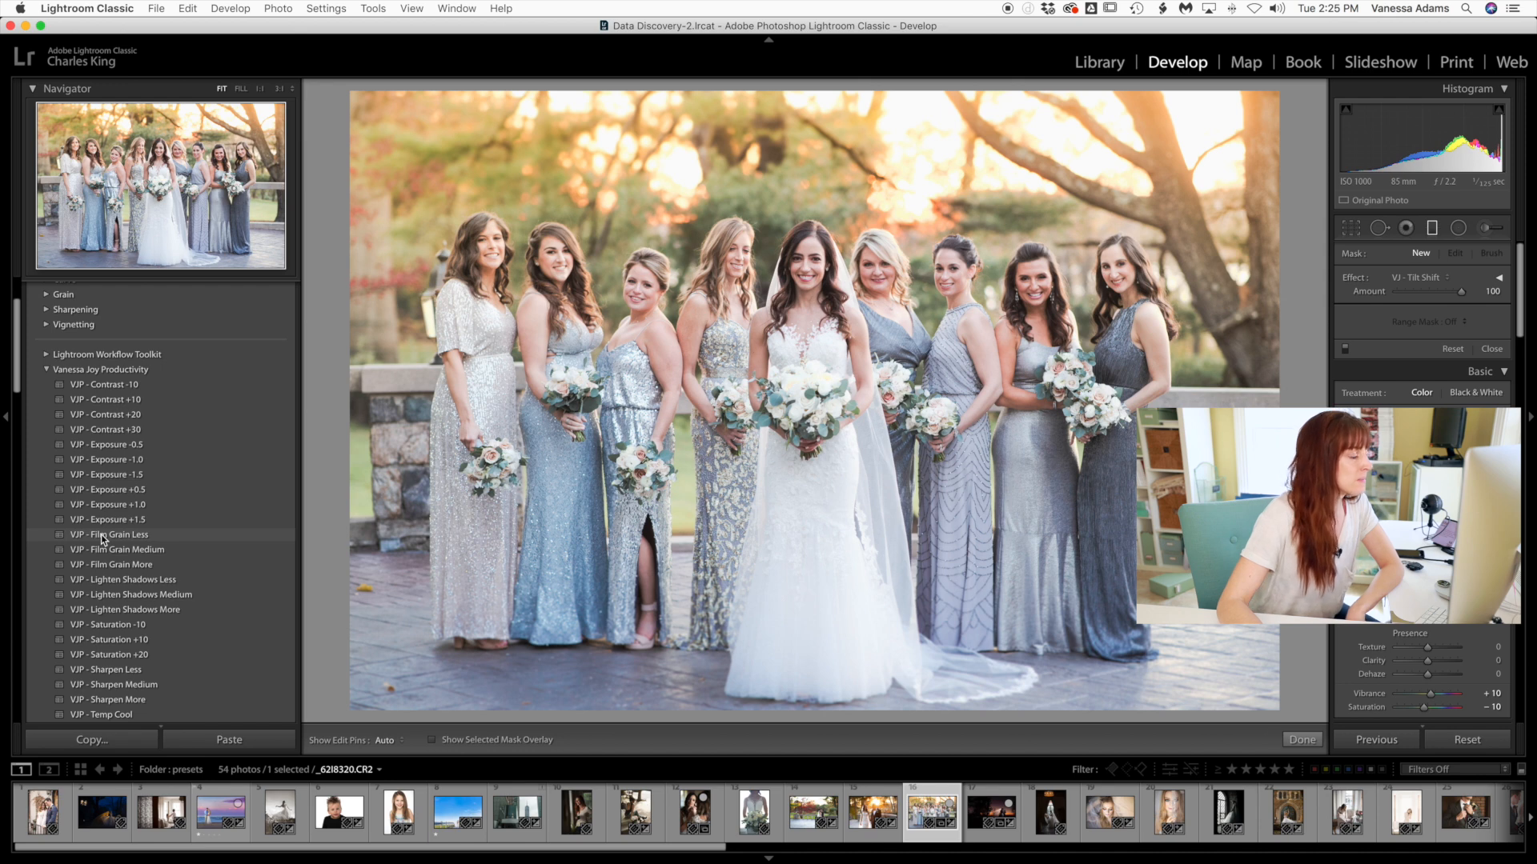
Revert the bridesmaids photo to the earlier 'Reset Settings' state in the History panel.
scroll("down", 3)
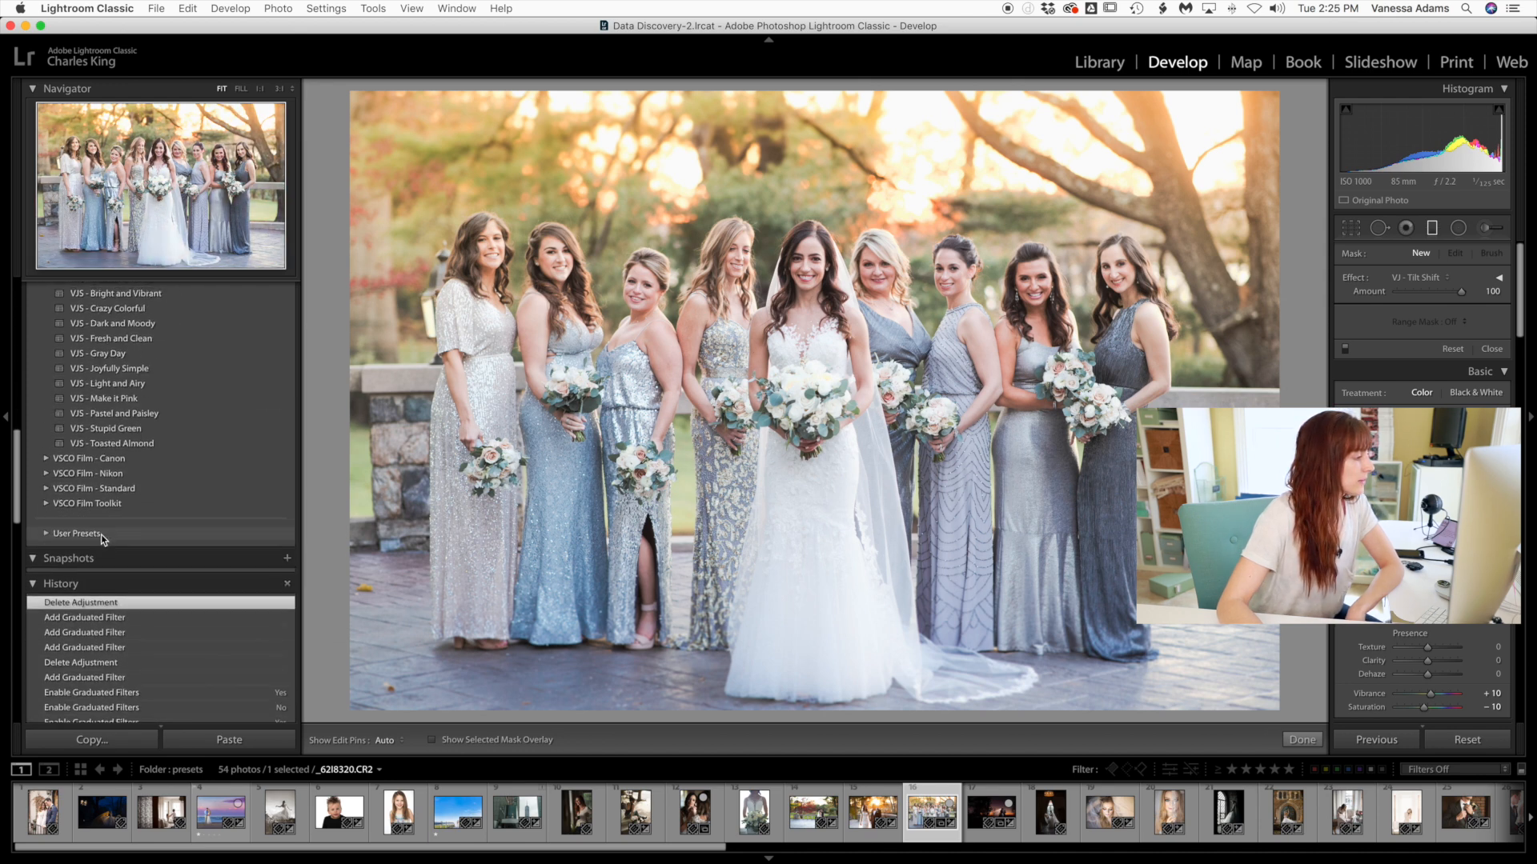
scroll("down", 3)
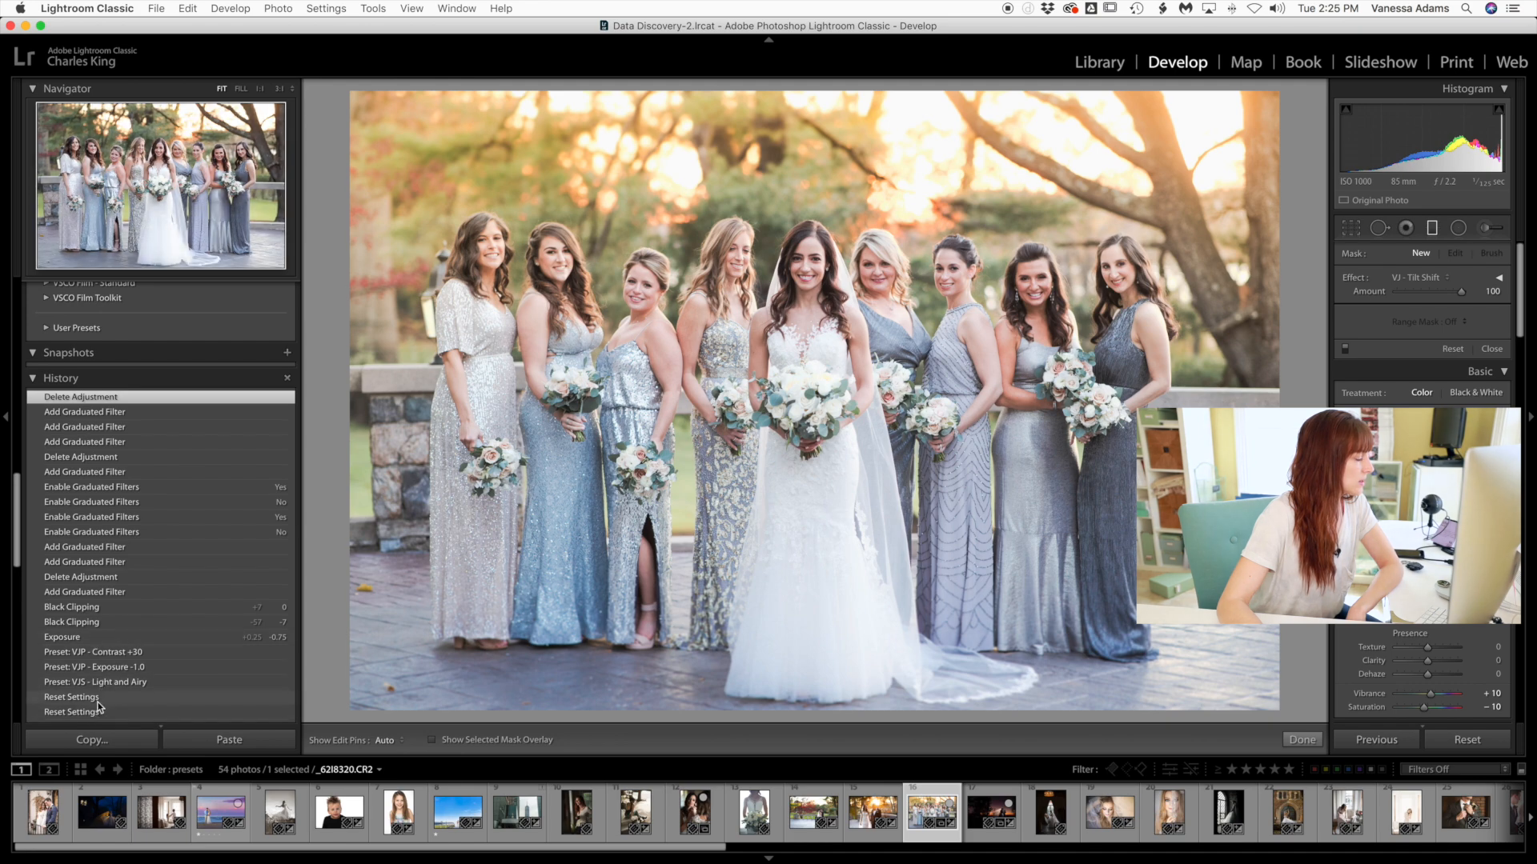
left_click(72, 696)
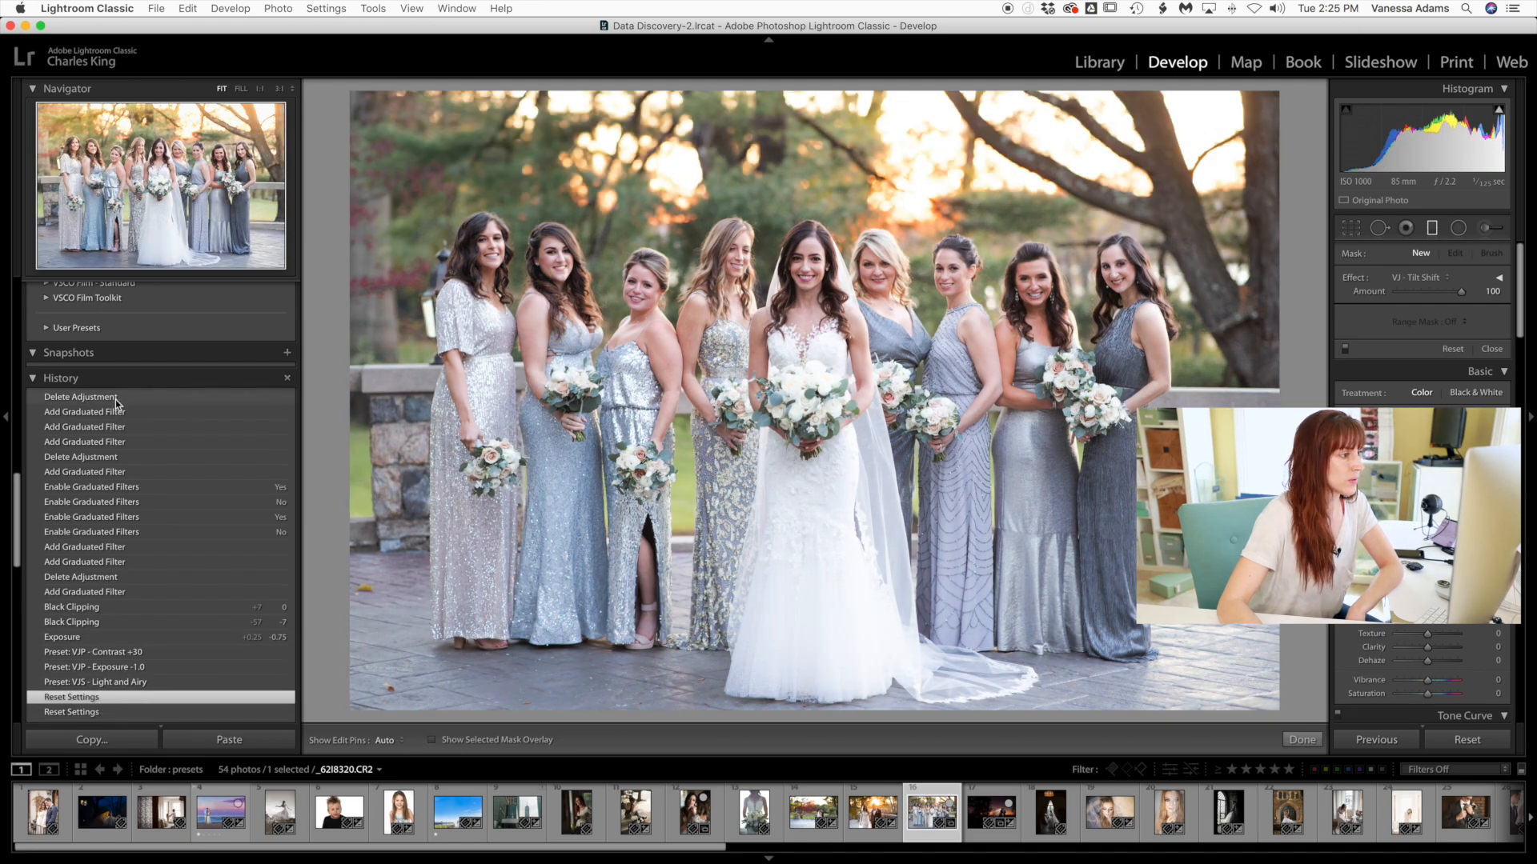